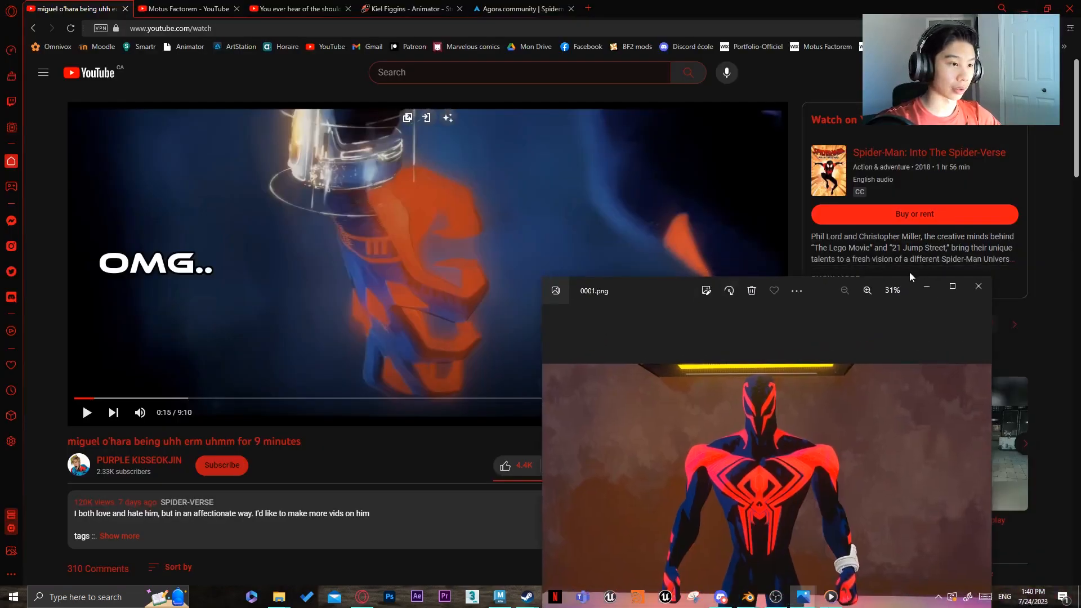
Step: Bring up the Spiderman 2099 asset page on Agora.community and scroll to its rig preview video
{"action": "left_click", "coordinate": [520, 8]}
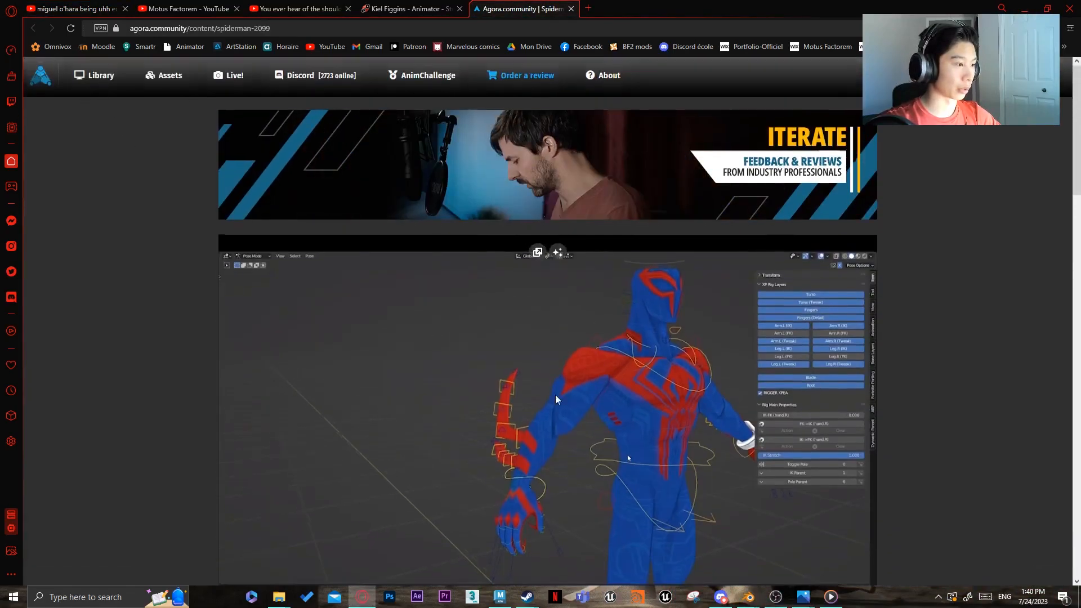
{"action": "scroll", "scroll_direction": "down", "scroll_amount": 3}
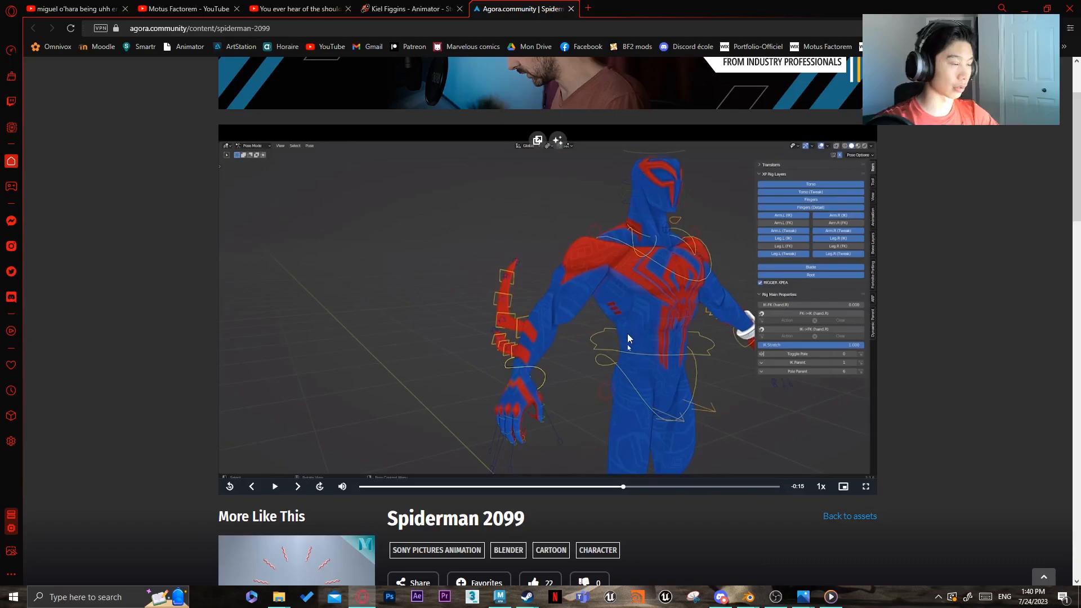
{"action": "mouse_move", "coordinate": [631, 371]}
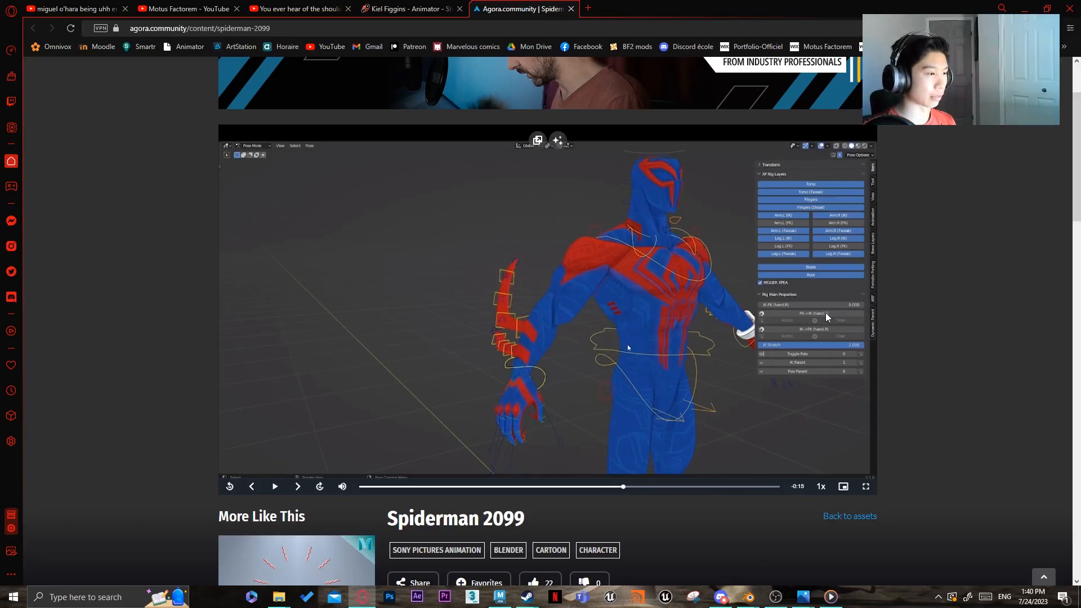
{"action": "mouse_move", "coordinate": [749, 597]}
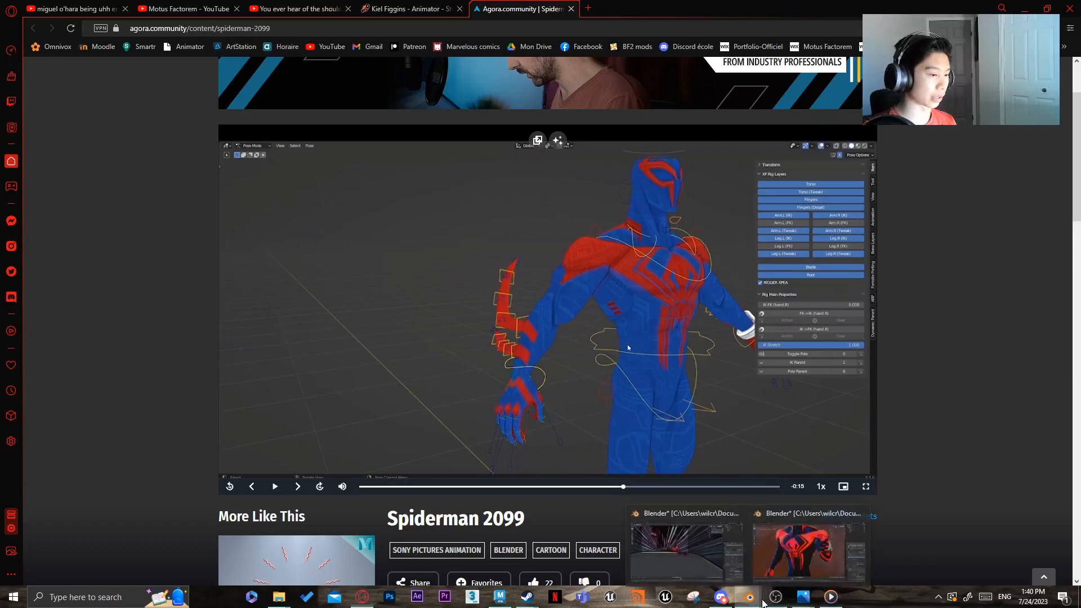
Step: Bring up the XP_Spiderman2099_Blender project folder to preview the blue-and-red body texture
{"action": "left_click", "coordinate": [810, 545]}
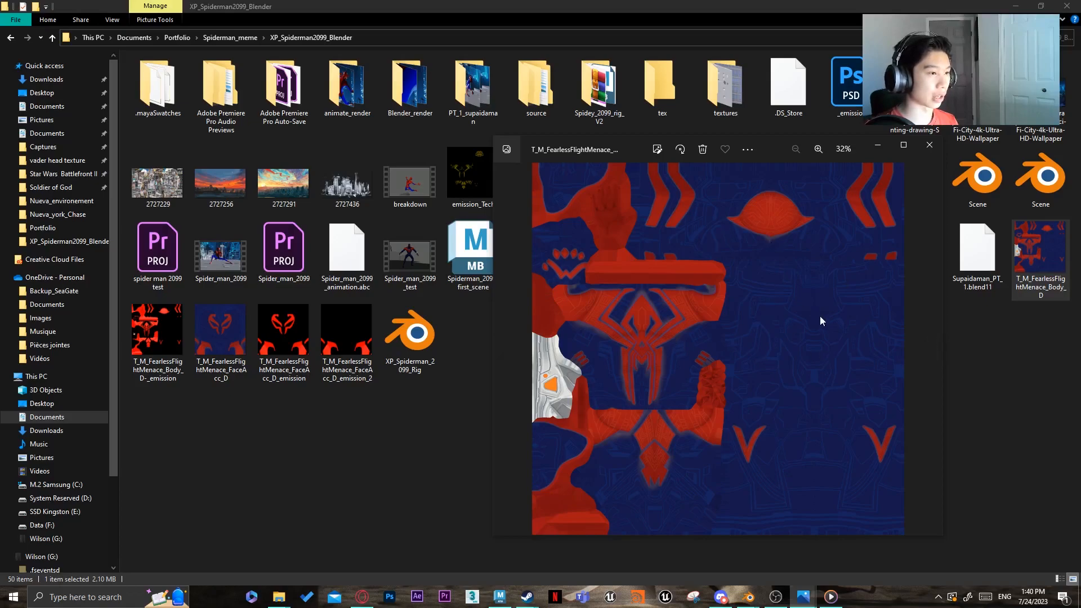
{"action": "mouse_move", "coordinate": [787, 403]}
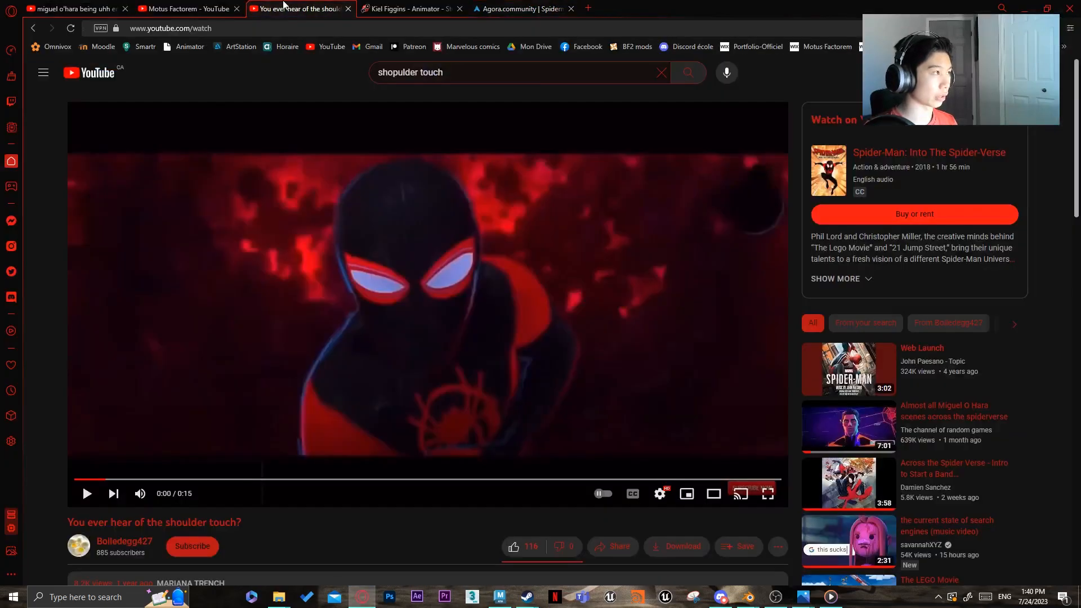
Step: Switch to the Miguel O'Hara compilation and pause it at 0:21 on the glowing back of the suit
{"action": "left_click", "coordinate": [72, 8]}
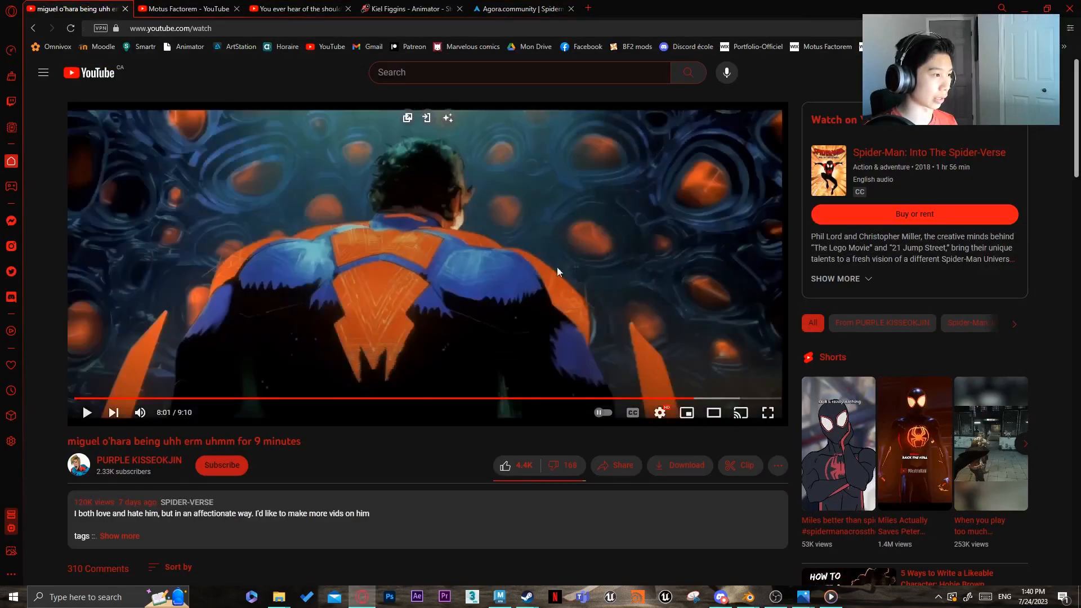
{"action": "mouse_move", "coordinate": [459, 270]}
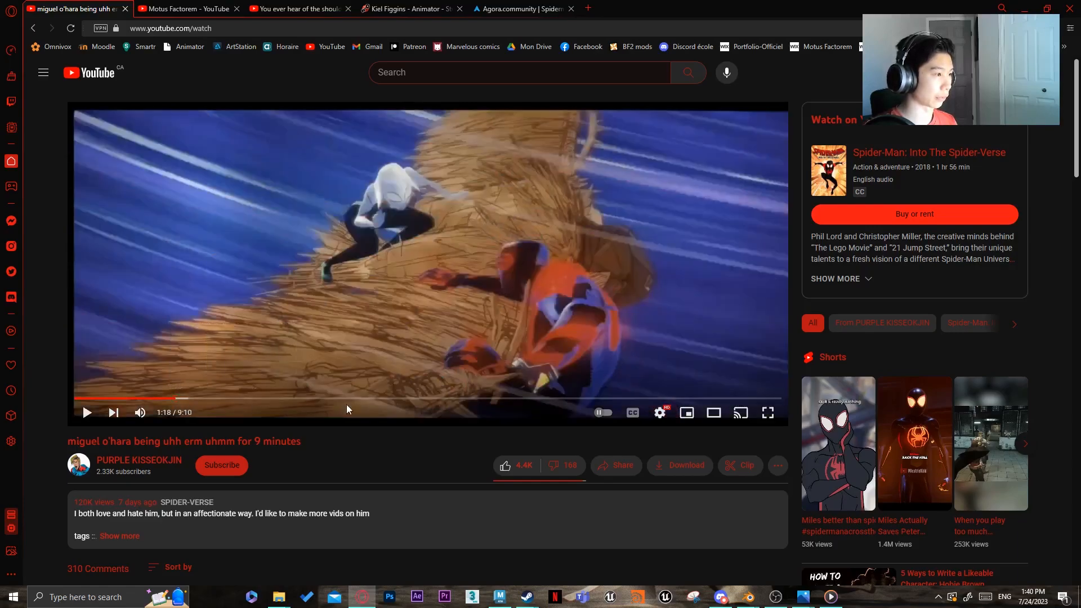
{"action": "mouse_move", "coordinate": [231, 317]}
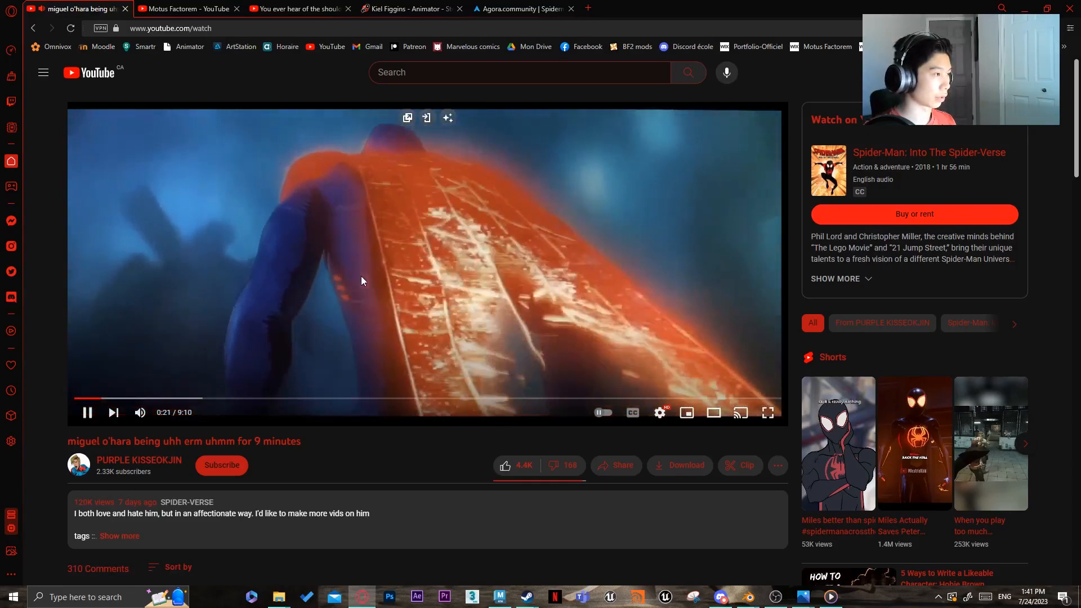
{"action": "left_click", "coordinate": [87, 412]}
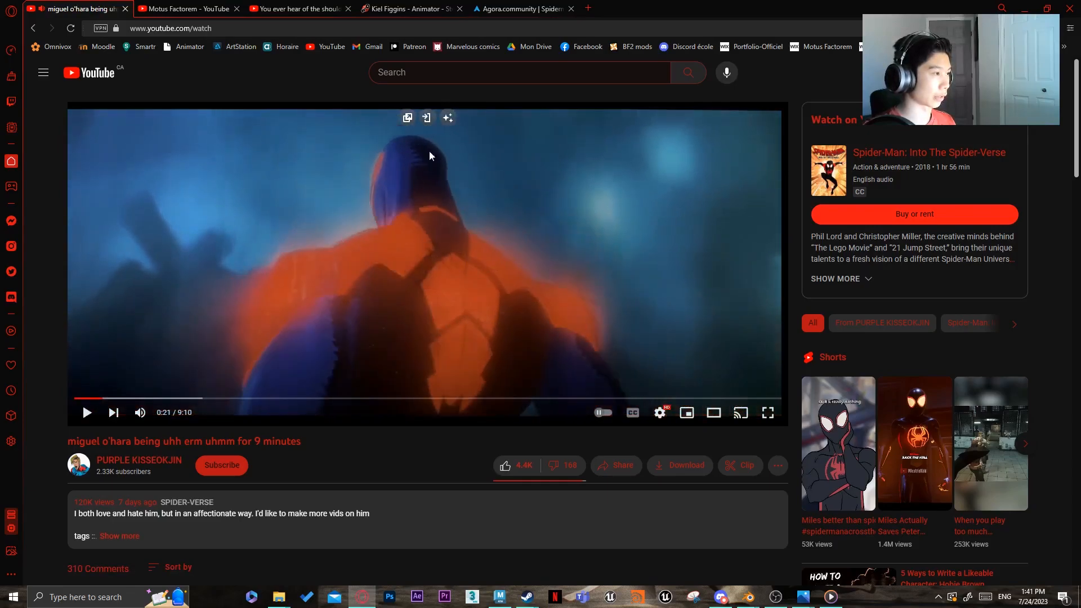
{"action": "mouse_move", "coordinate": [397, 355]}
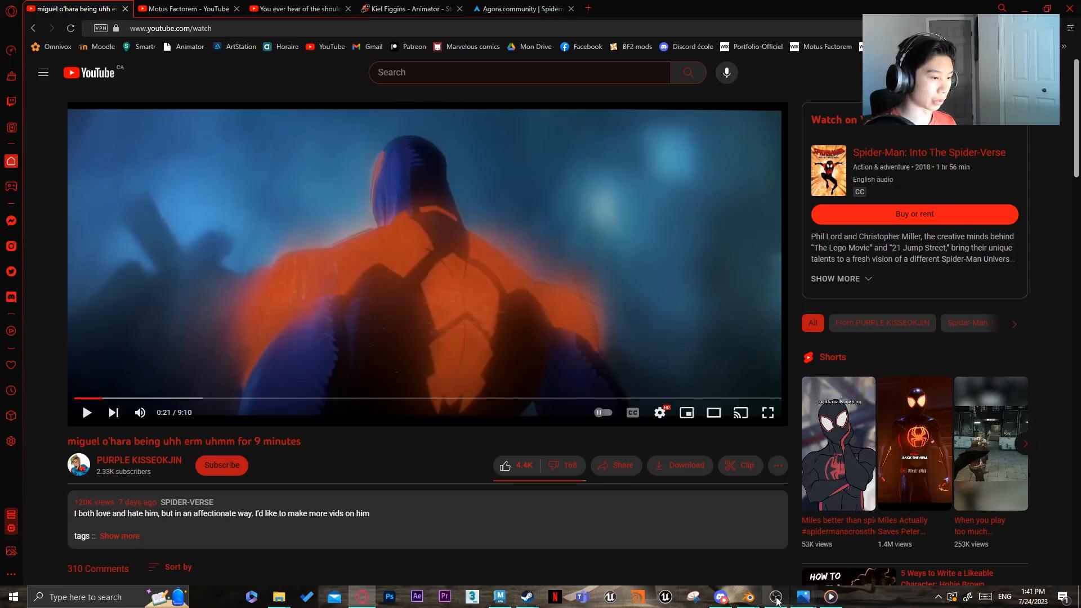
{"action": "mouse_move", "coordinate": [775, 597]}
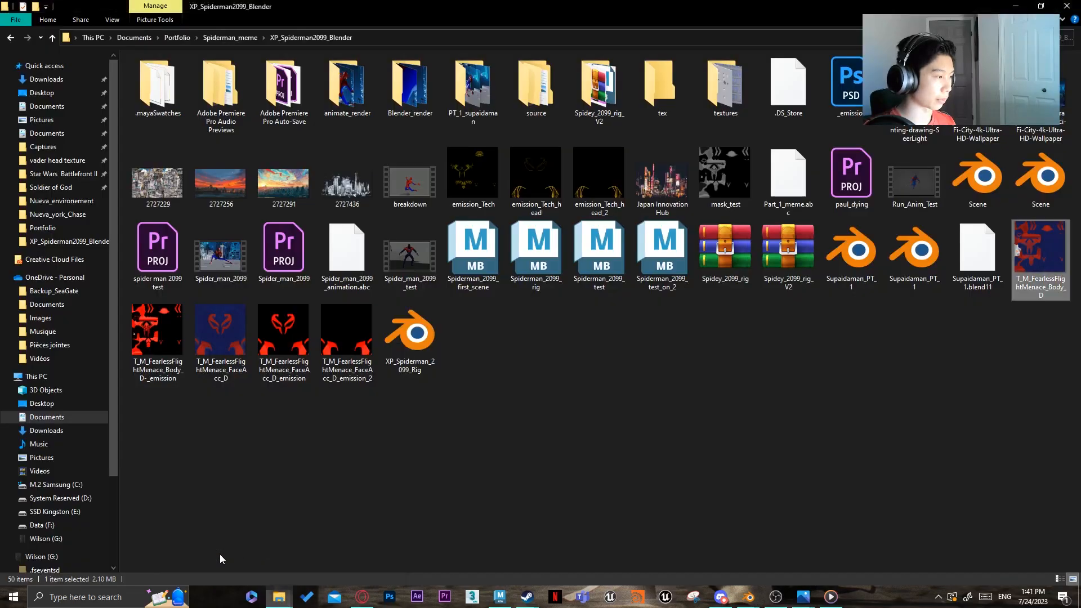
Step: Preview the red-on-black body emission PNG in Photos, fitting and zooming to inspect its pattern
{"action": "double_click", "coordinate": [1040, 248]}
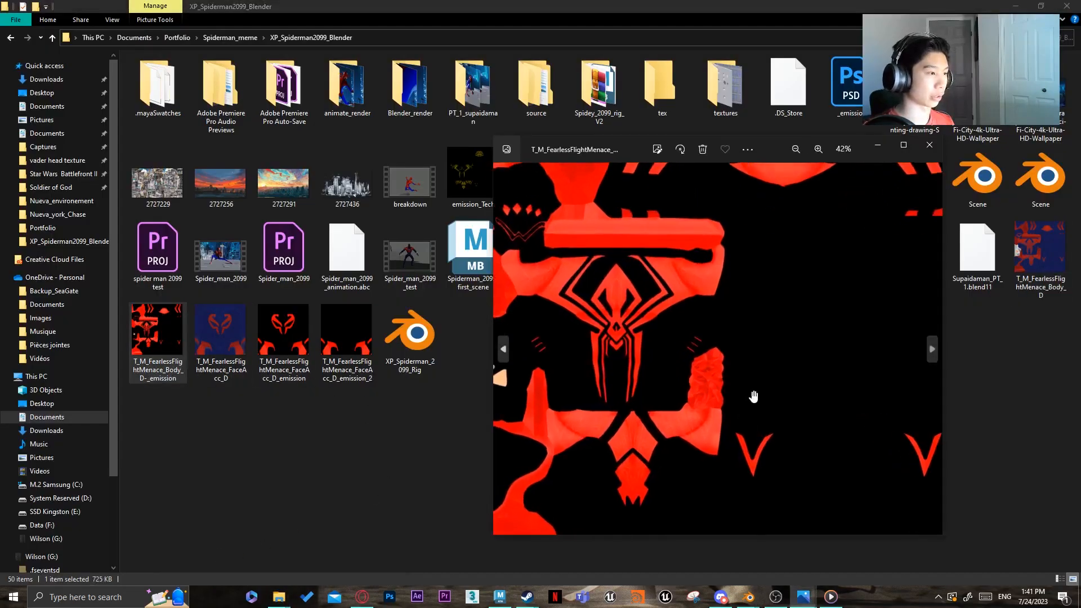
{"action": "left_click", "coordinate": [795, 148]}
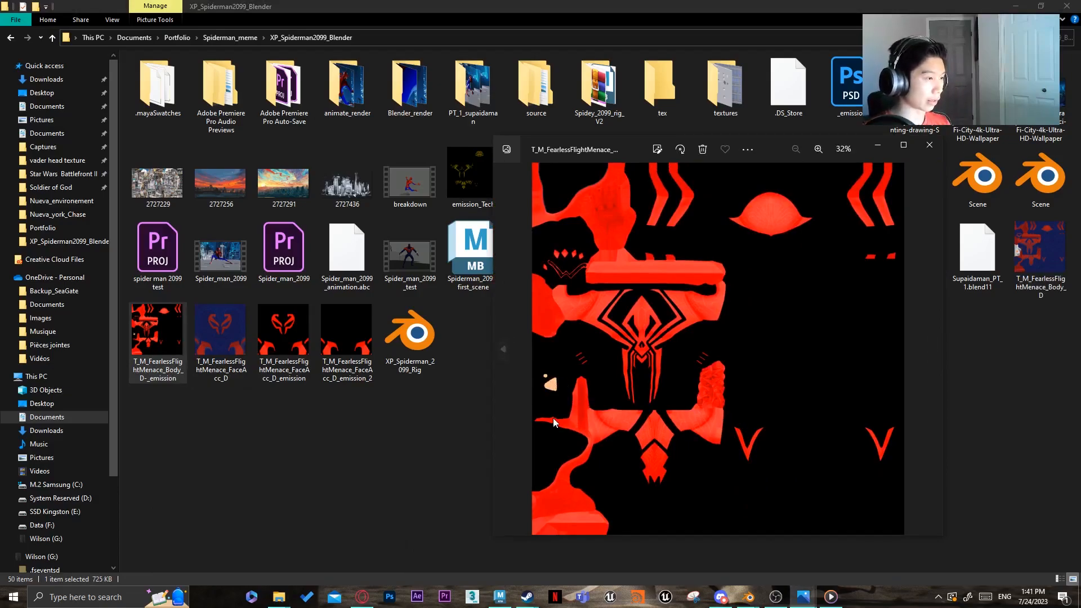
{"action": "mouse_move", "coordinate": [550, 385]}
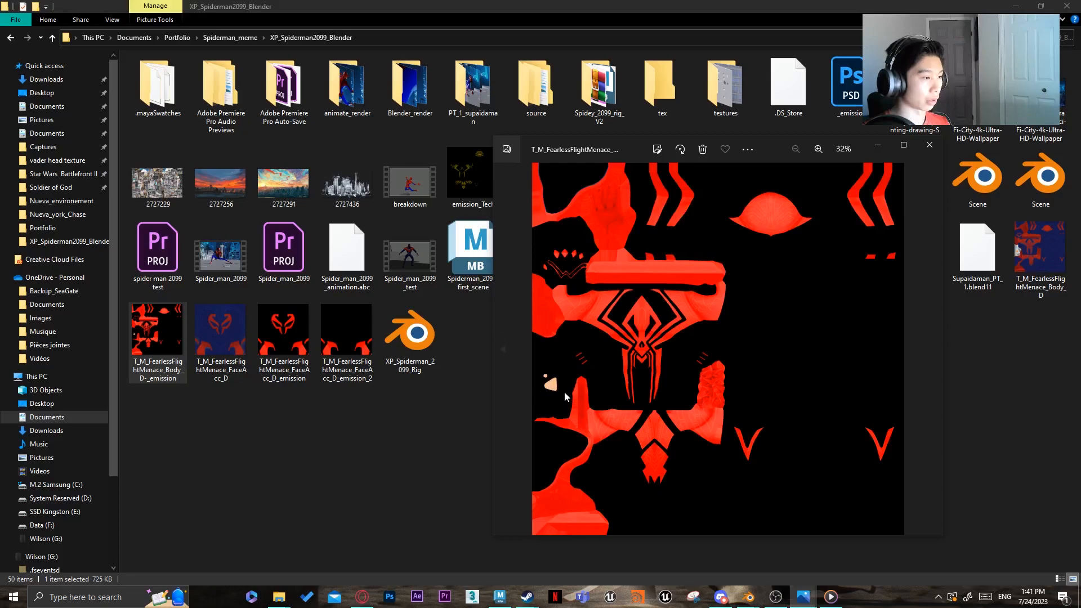
{"action": "mouse_move", "coordinate": [557, 392]}
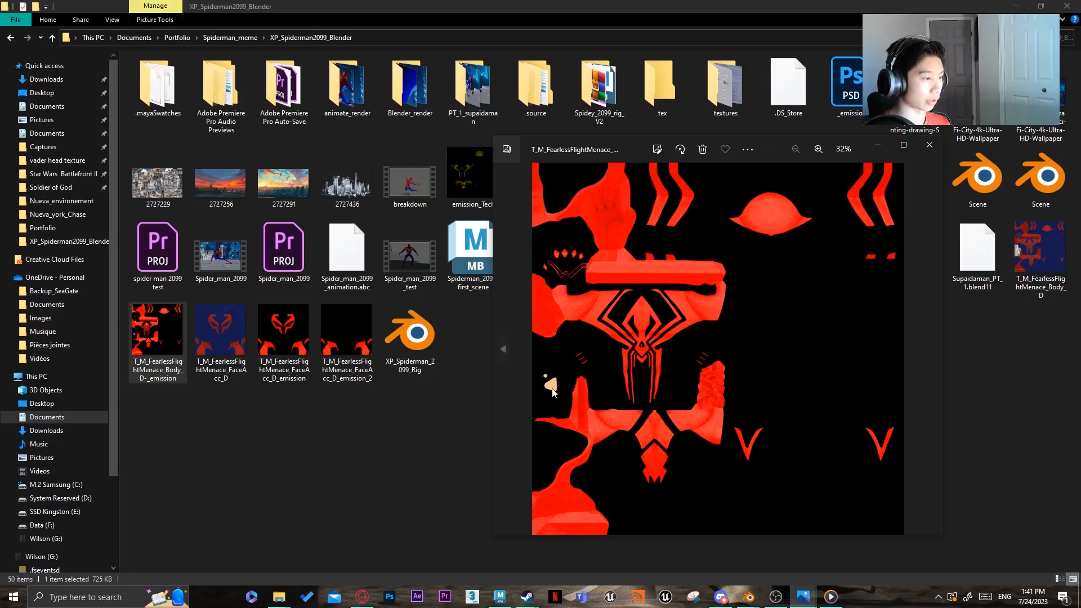
{"action": "mouse_move", "coordinate": [720, 220]}
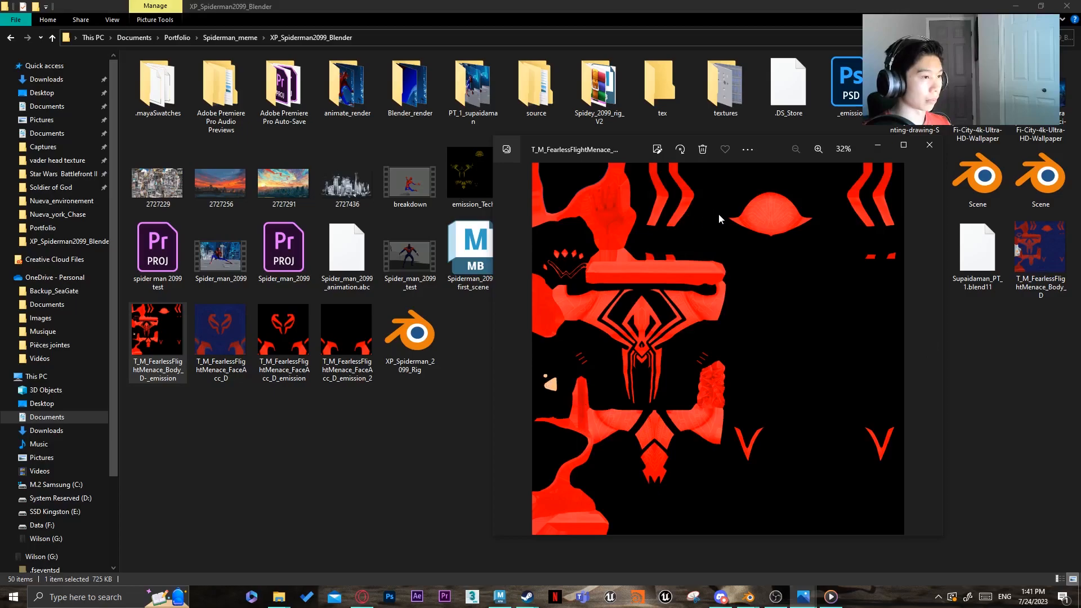
{"action": "left_click", "coordinate": [819, 149]}
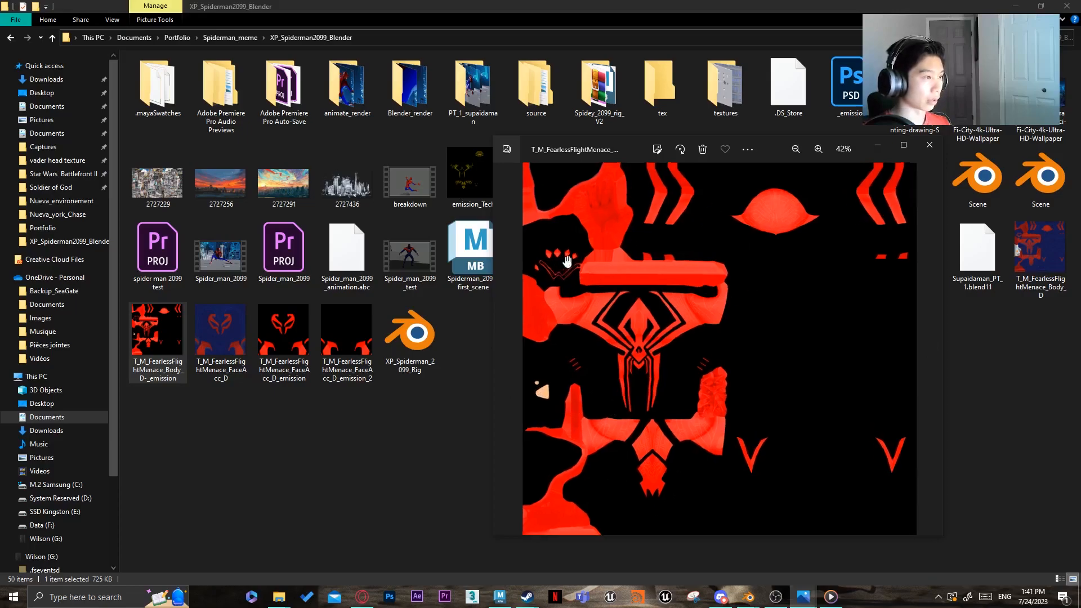
{"action": "left_click", "coordinate": [819, 148]}
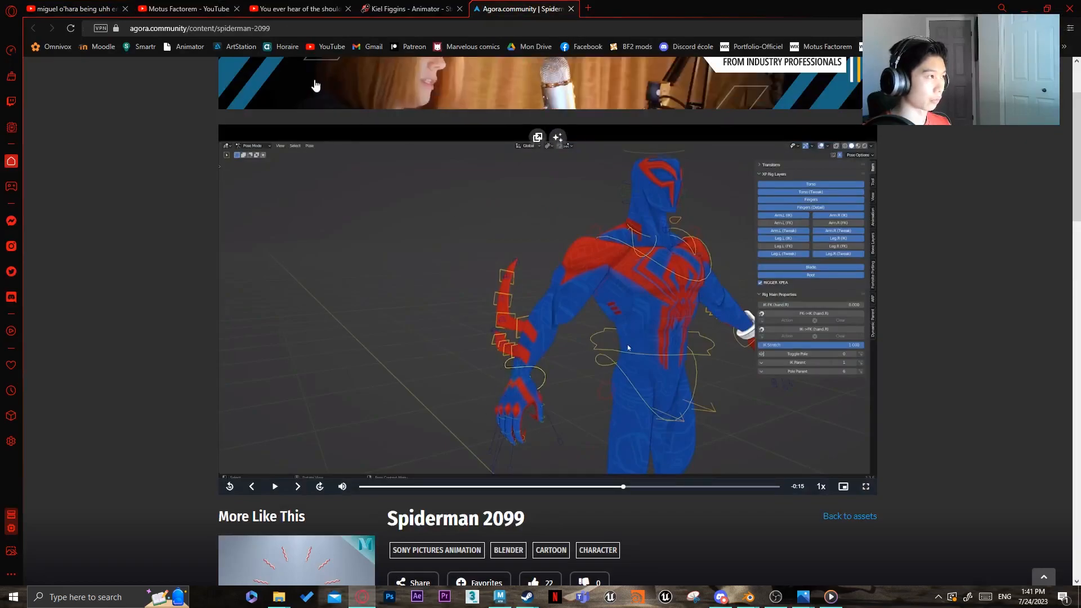
Step: Return to the Miguel O'Hara video for the 0:14 glowing watch close-up
{"action": "left_click", "coordinate": [72, 8]}
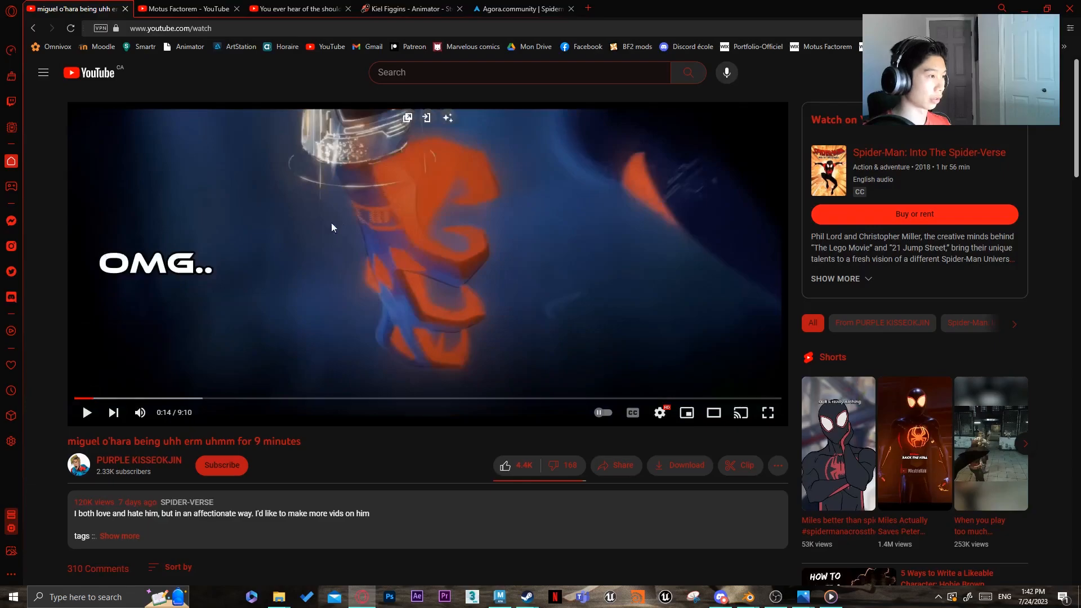
{"action": "mouse_move", "coordinate": [330, 251]}
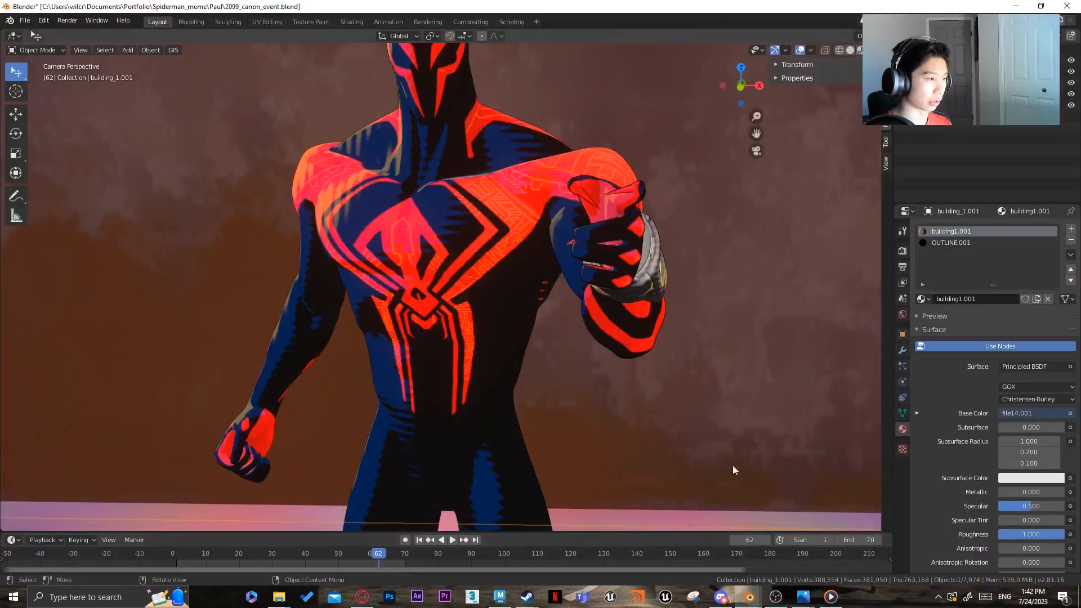
Step: Switch to the Shading workspace and pan across the suit's Brick Texture, glossy and colour-mixing nodes
{"action": "left_click", "coordinate": [352, 21]}
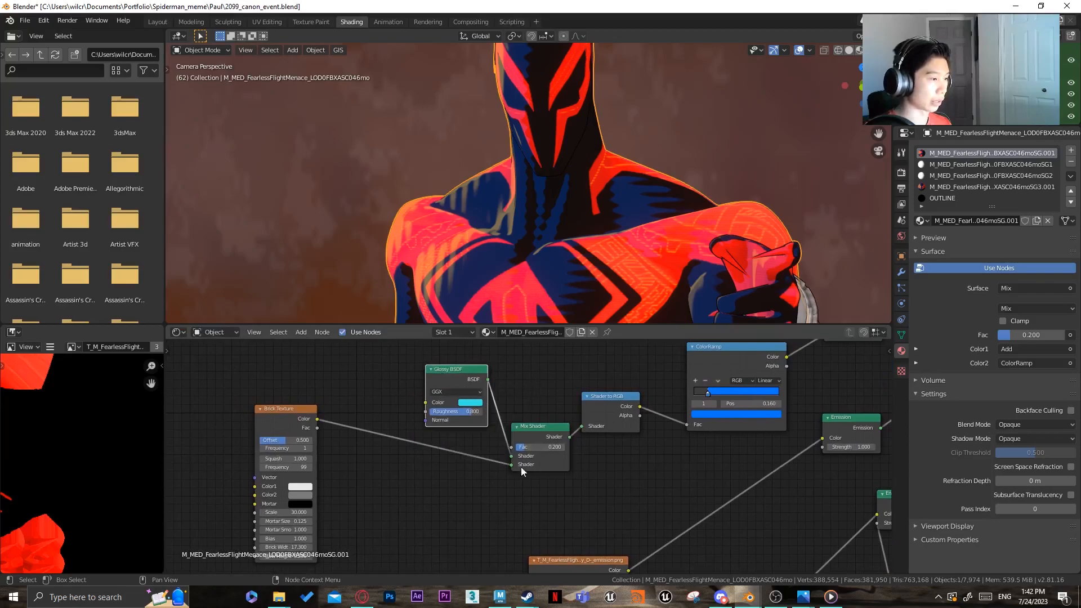
{"action": "left_click_drag", "start_coordinate": [285, 408], "coordinate": [354, 399]}
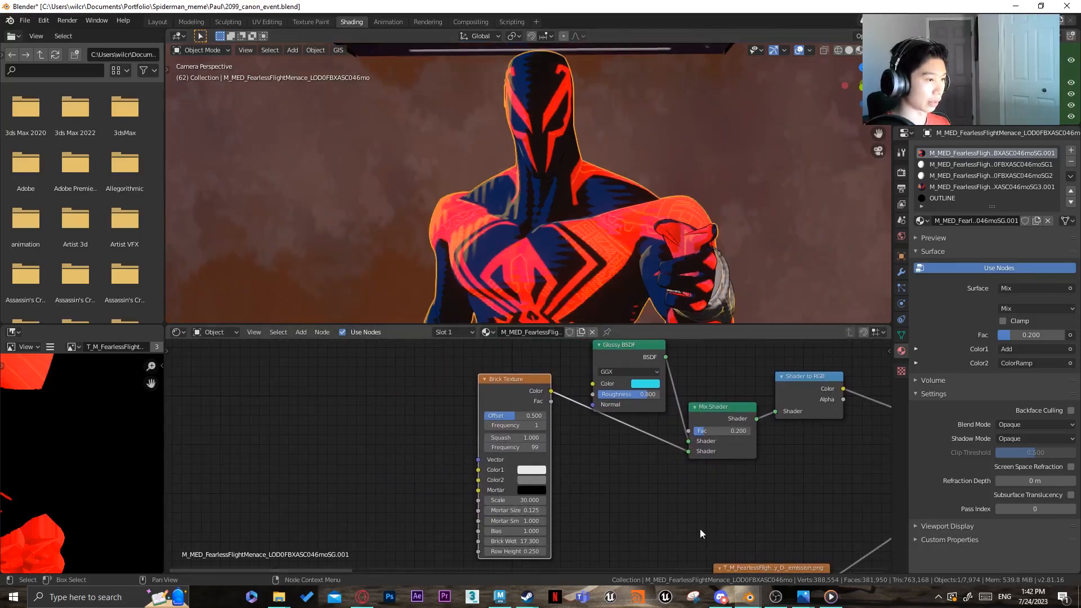
{"action": "left_click_drag", "start_coordinate": [513, 379], "coordinate": [545, 453]}
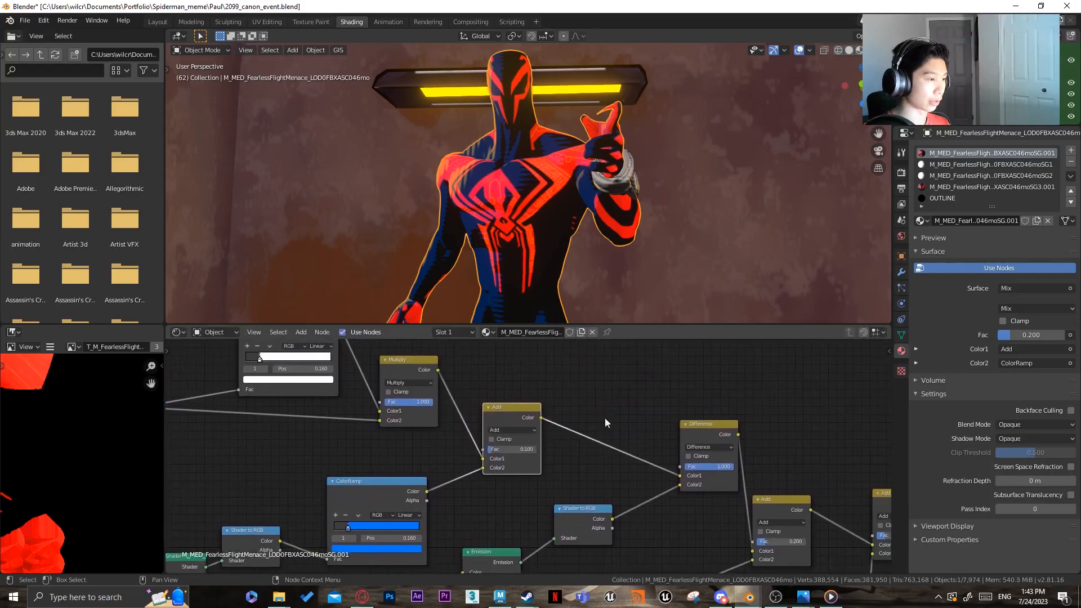
Step: Pan the suit's node tree once more without changing the shader
{"action": "left_click_drag", "start_coordinate": [511, 407], "coordinate": [568, 428]}
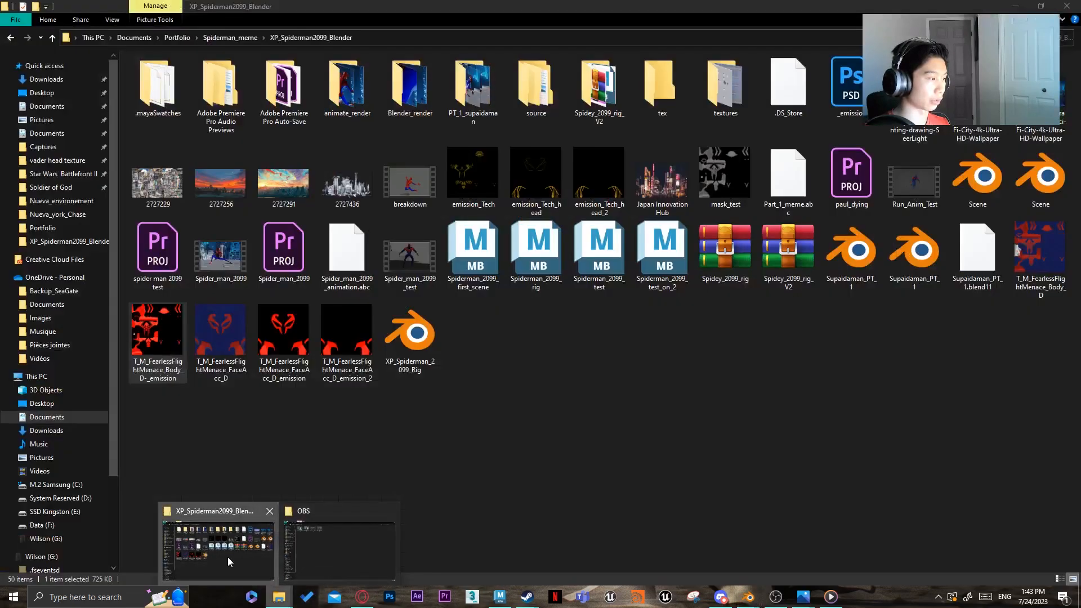
{"action": "double_click", "coordinate": [157, 327]}
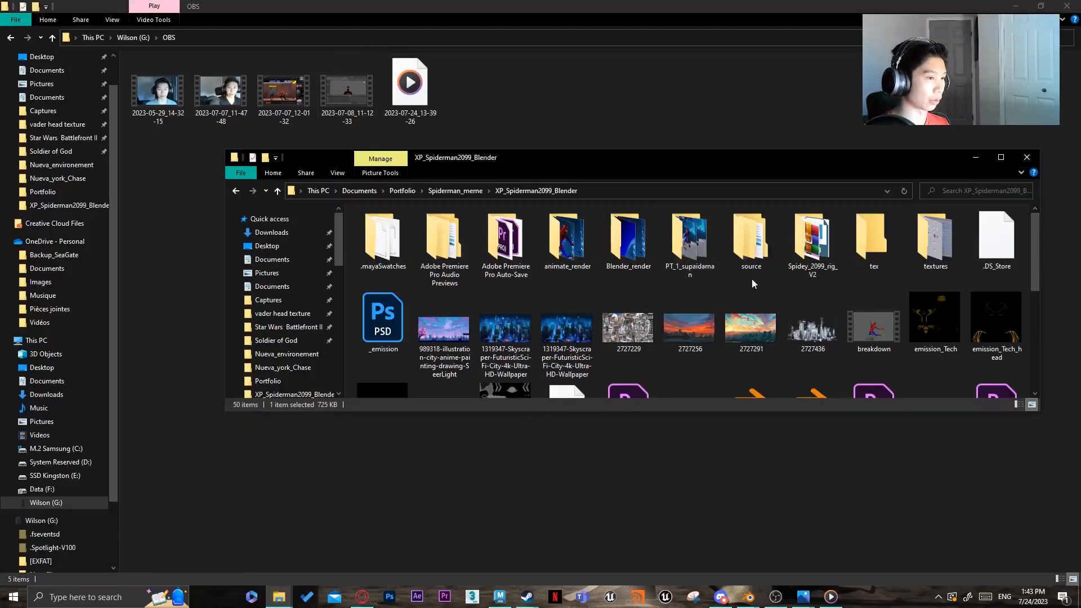
{"action": "left_click", "coordinate": [1000, 158]}
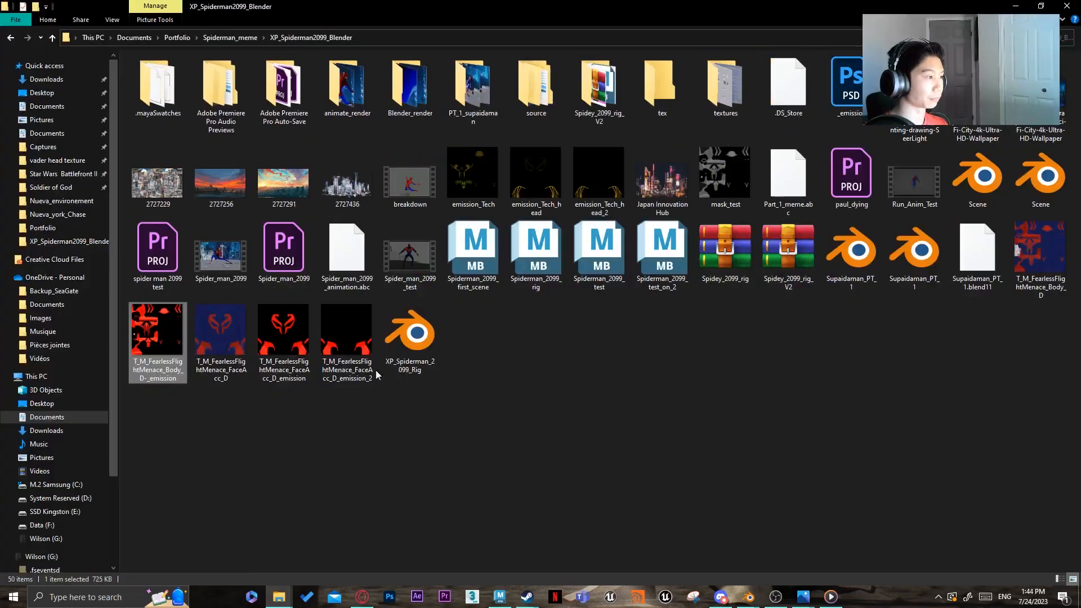
{"action": "double_click", "coordinate": [284, 327]}
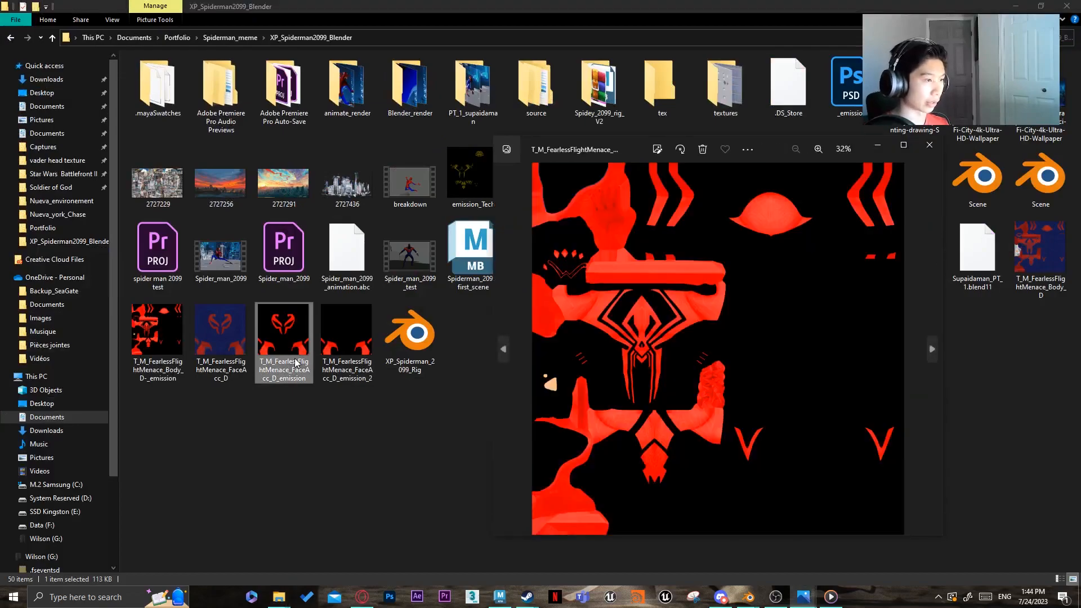
{"action": "left_click", "coordinate": [818, 149]}
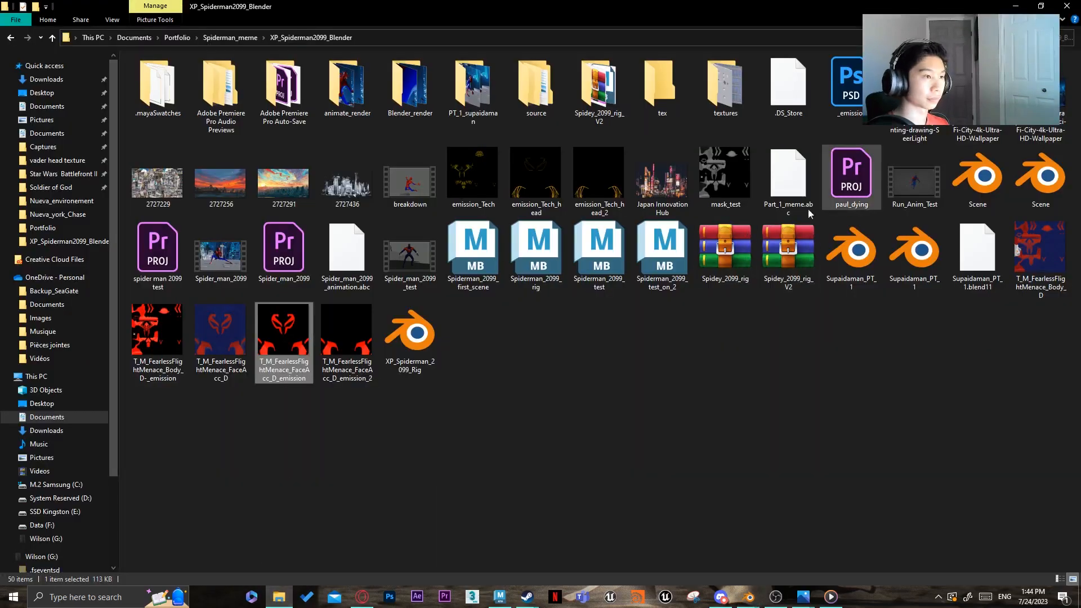
Step: Preview the gold emission_Tech pattern and red body emission textures, then return to the YouTube reference
{"action": "double_click", "coordinate": [472, 174]}
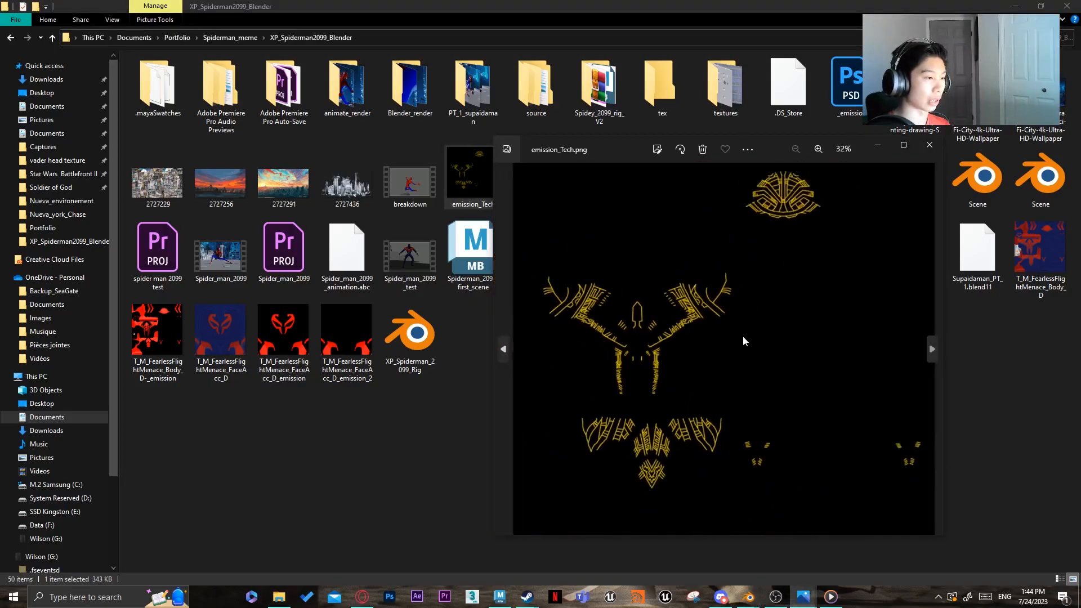
{"action": "left_click", "coordinate": [929, 146]}
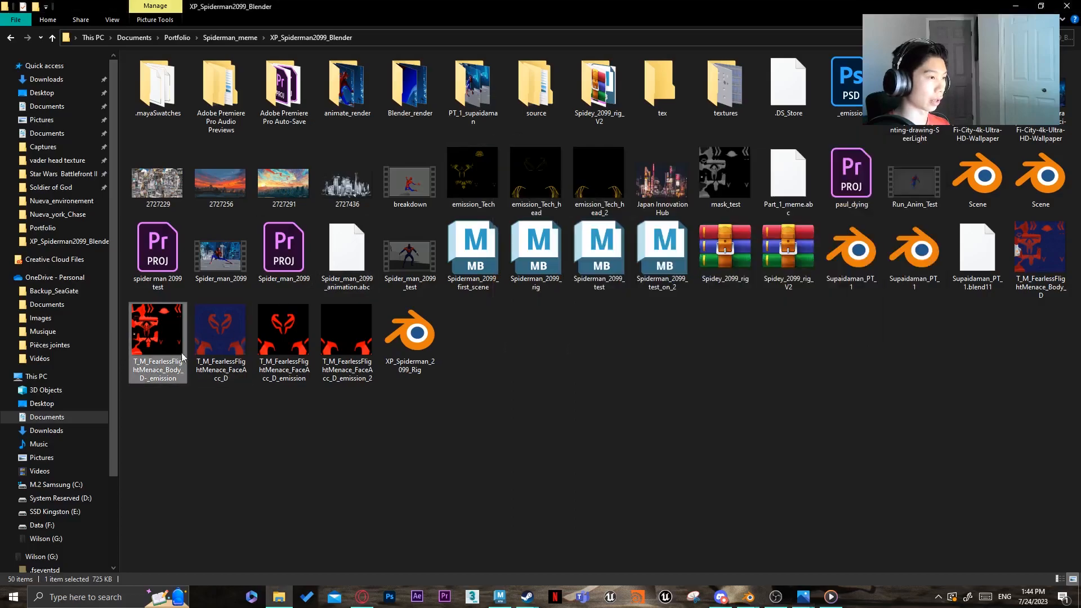
{"action": "double_click", "coordinate": [158, 328]}
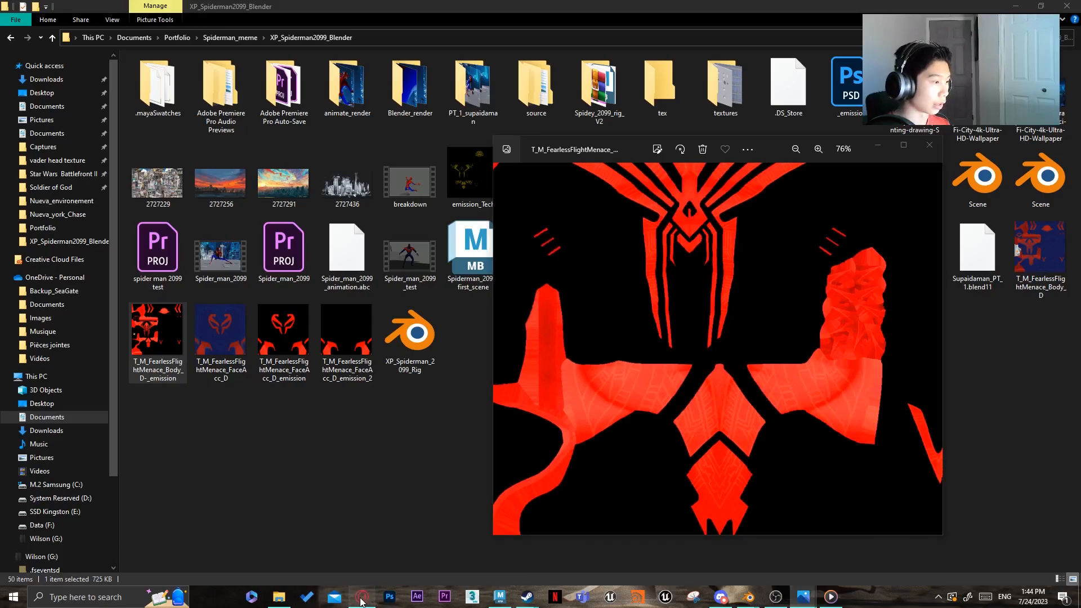
{"action": "left_click", "coordinate": [361, 597]}
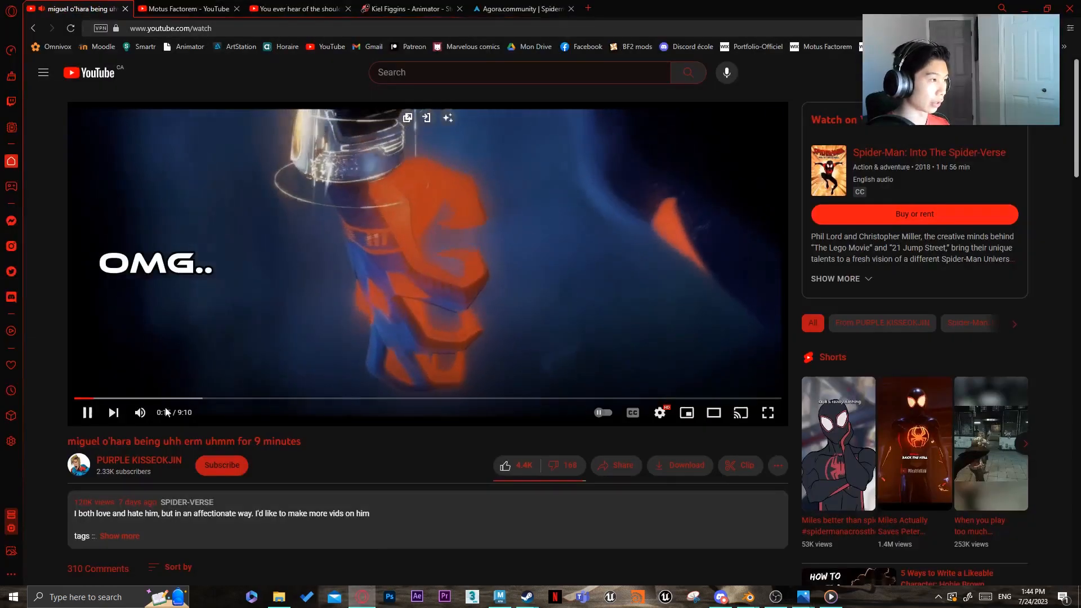
Step: Pause the Miguel O'Hara compilation at 0:59 on the shot behind Spider-Gwen
{"action": "left_click", "coordinate": [145, 399]}
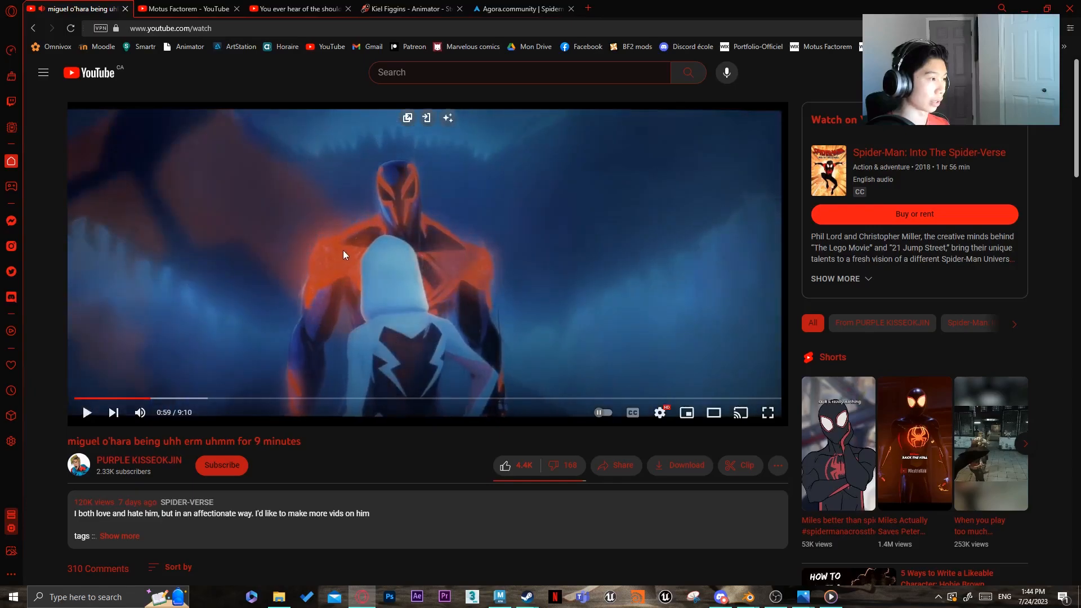
{"action": "mouse_move", "coordinate": [866, 6]}
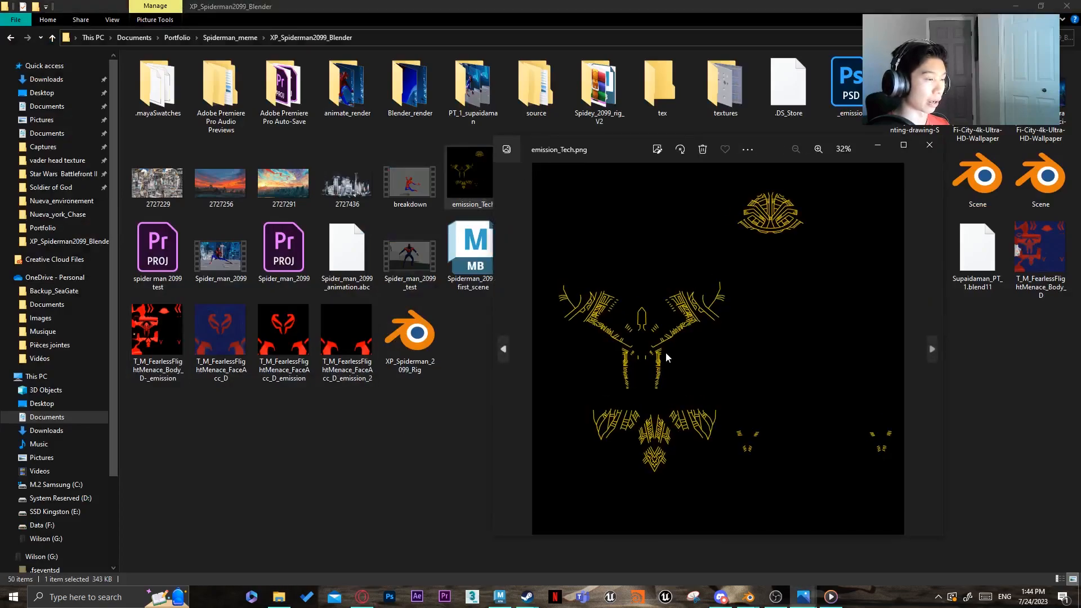
Step: Zoom in and out on emission_Tech.png and the face texture previews in Photos
{"action": "left_click", "coordinate": [818, 149]}
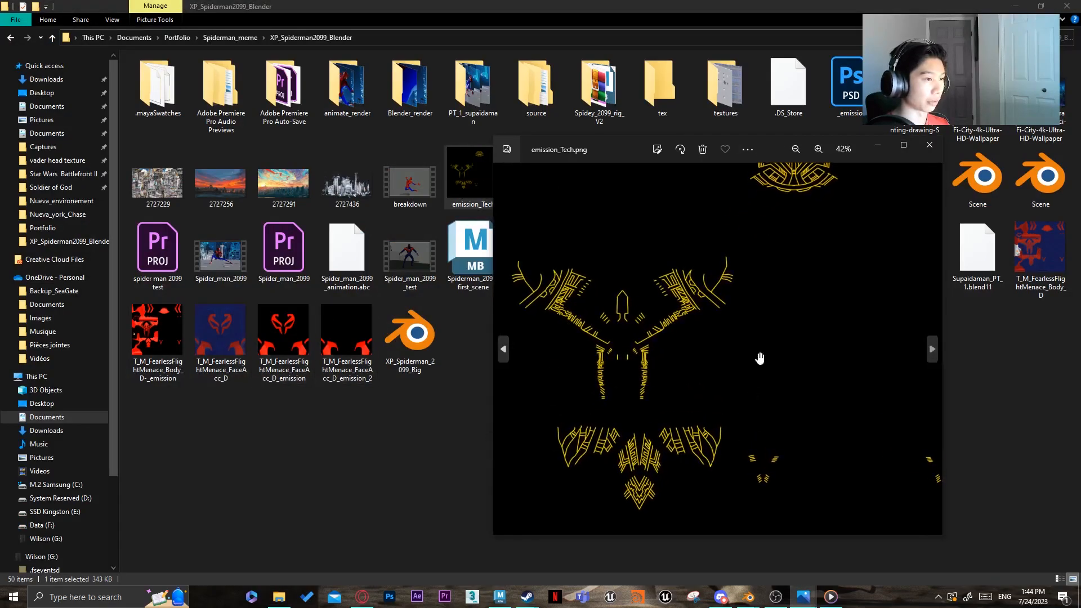
{"action": "mouse_move", "coordinate": [869, 340]}
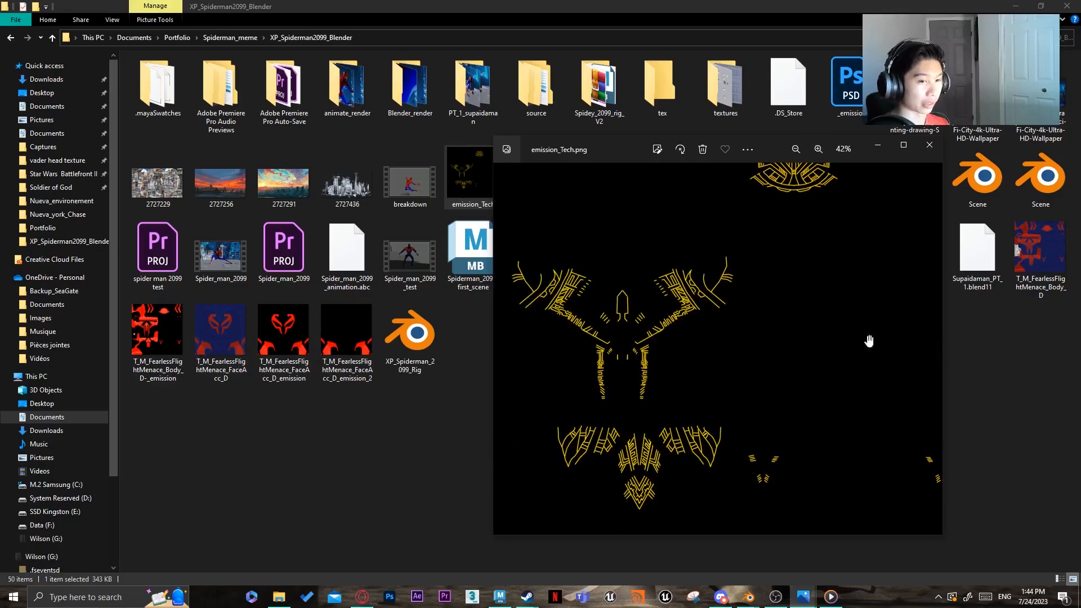
{"action": "mouse_move", "coordinate": [762, 341]}
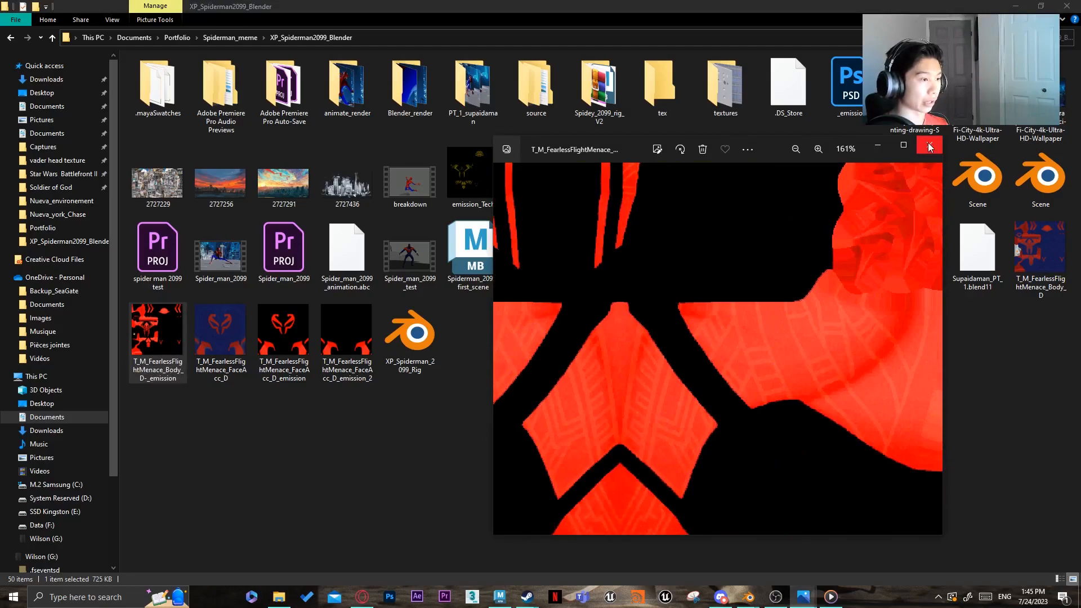
{"action": "left_click", "coordinate": [797, 149]}
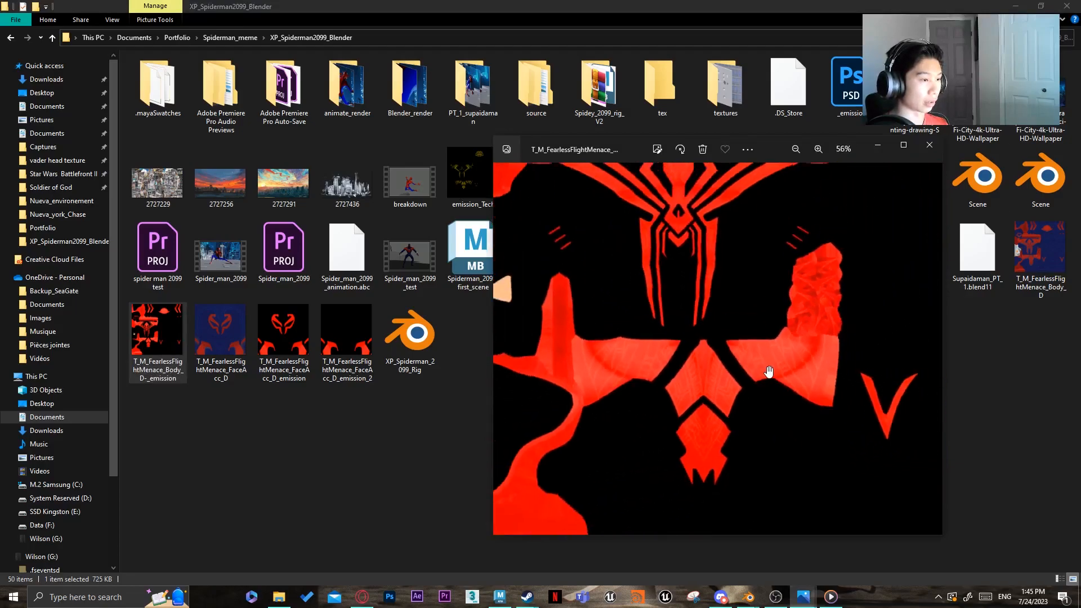
{"action": "left_click", "coordinate": [818, 149]}
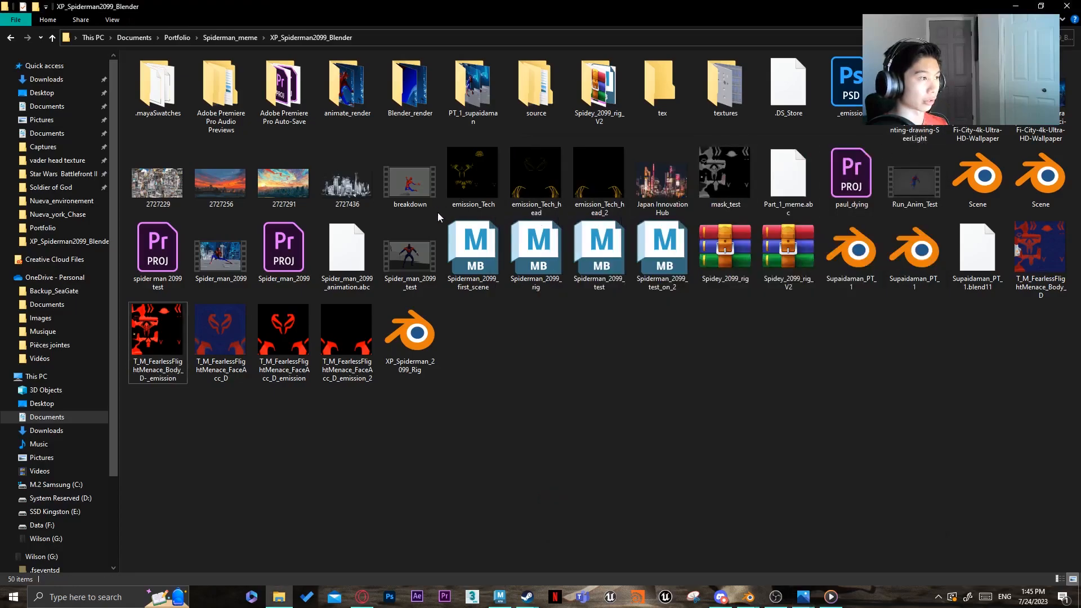
Step: View the emission_Tech pattern image, then return to the Miguel O'Hara YouTube reference paused at 0:36
{"action": "double_click", "coordinate": [472, 172]}
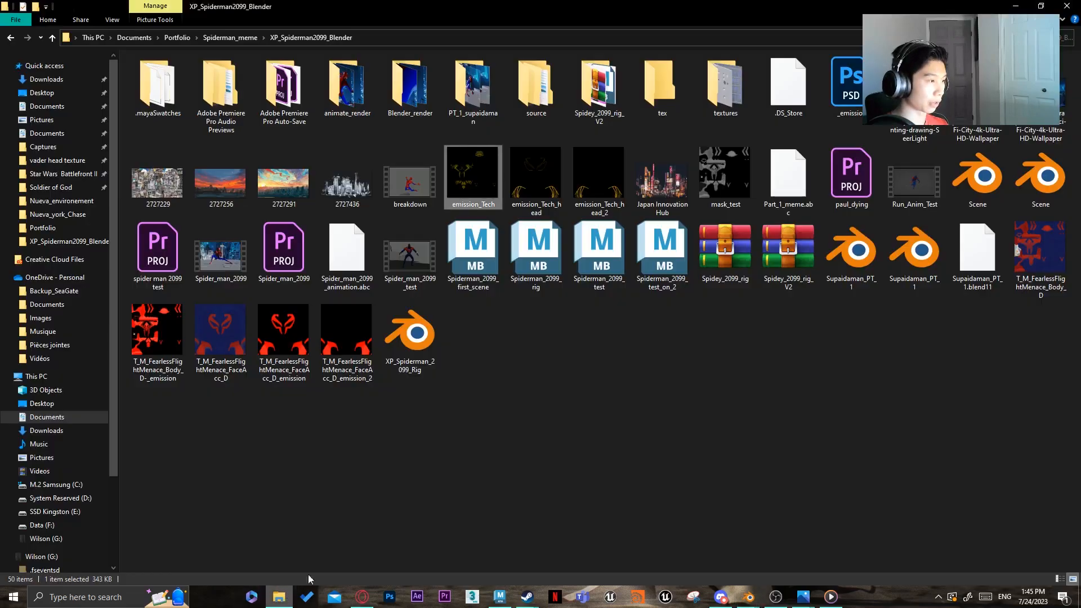
{"action": "double_click", "coordinate": [157, 328]}
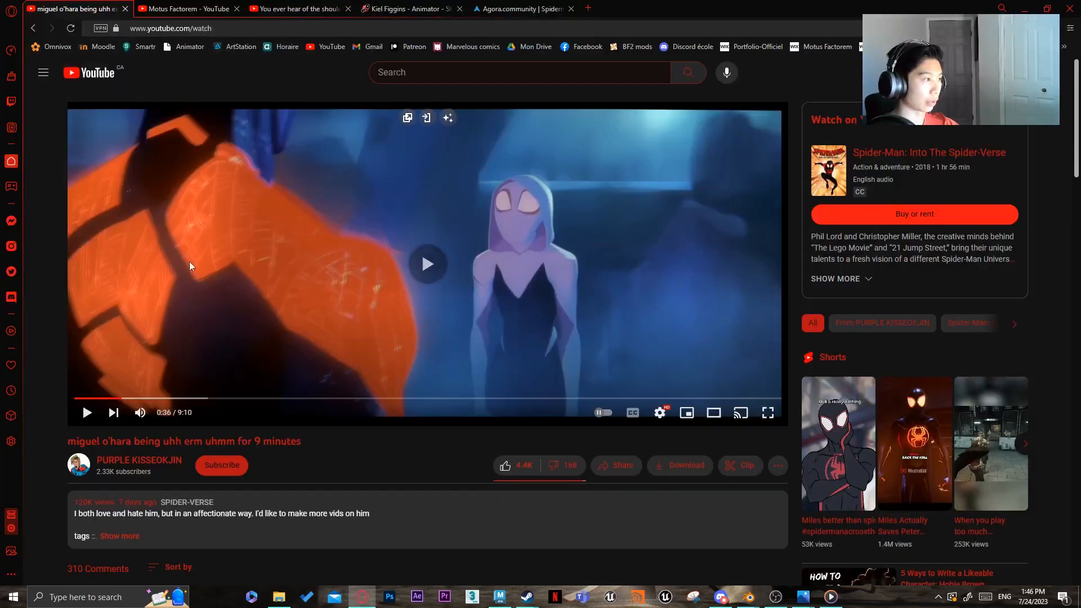
Step: Replay the reference clip around 0:32, then bring Blender's Shading workspace with the suit material forward
{"action": "left_click", "coordinate": [426, 263]}
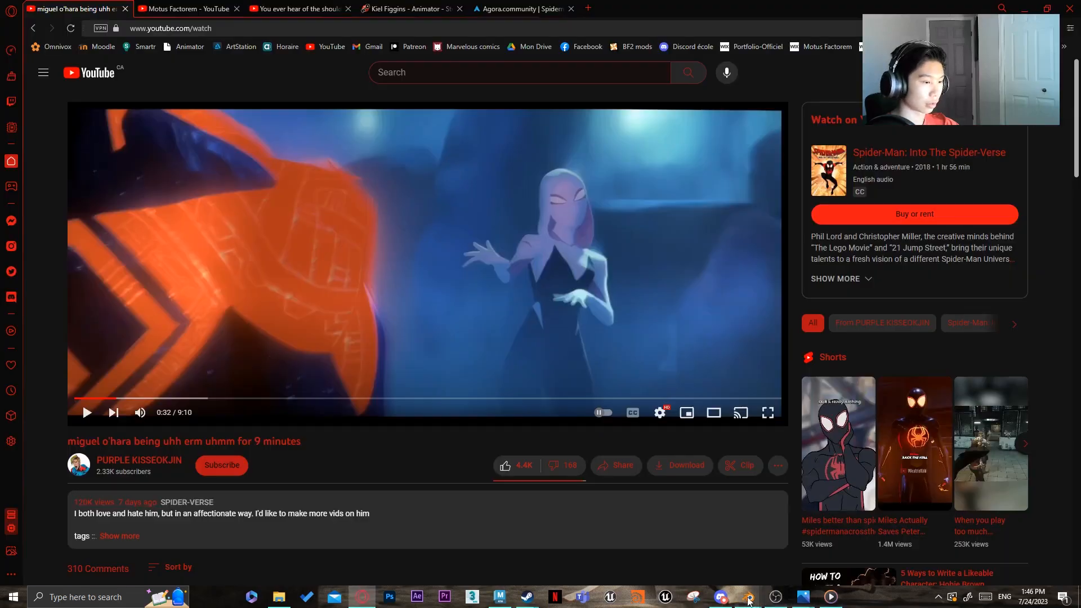
{"action": "left_click", "coordinate": [720, 597]}
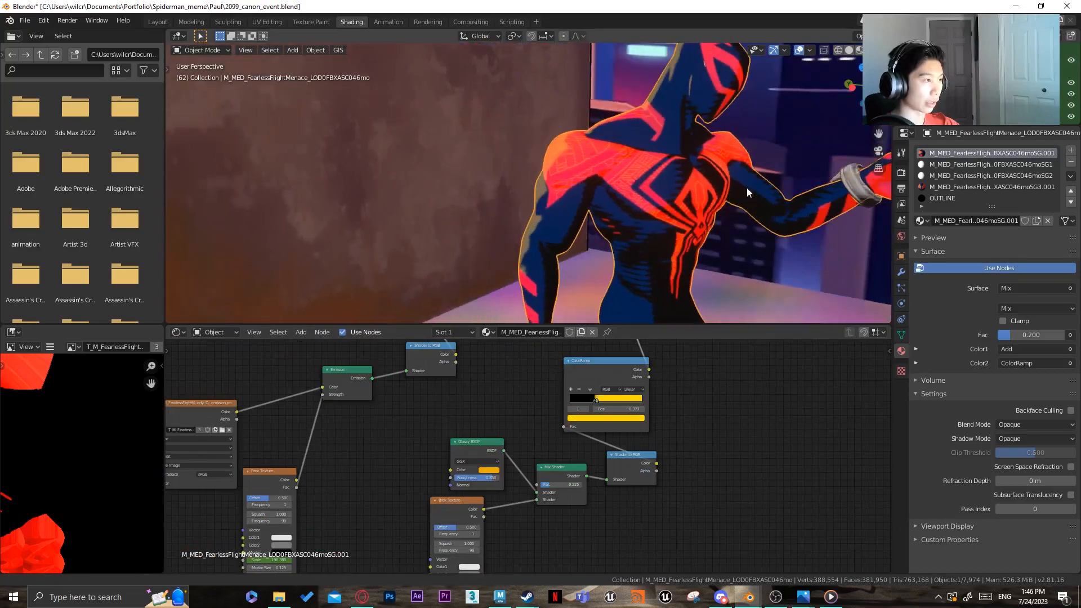
Step: Orbit the viewport around the Spider-Man 2099 torso to inspect the shading up close
{"action": "left_click_drag", "start_coordinate": [748, 192], "coordinate": [565, 251]}
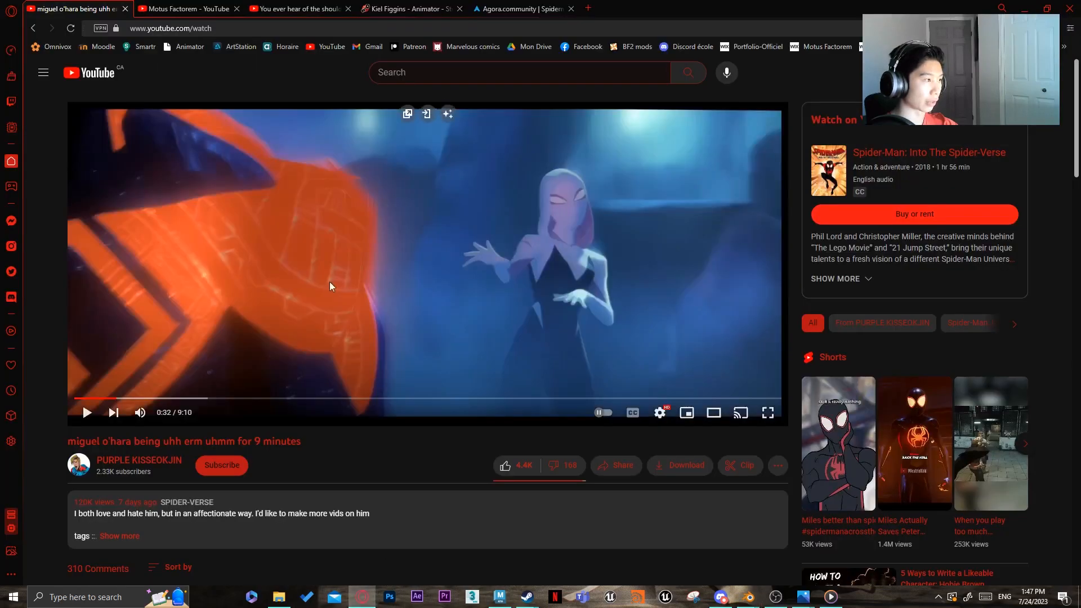
Step: Play and scrub the reference video to the 8:14 crowd scene, then return to Blender's camera view
{"action": "left_click", "coordinate": [87, 412]}
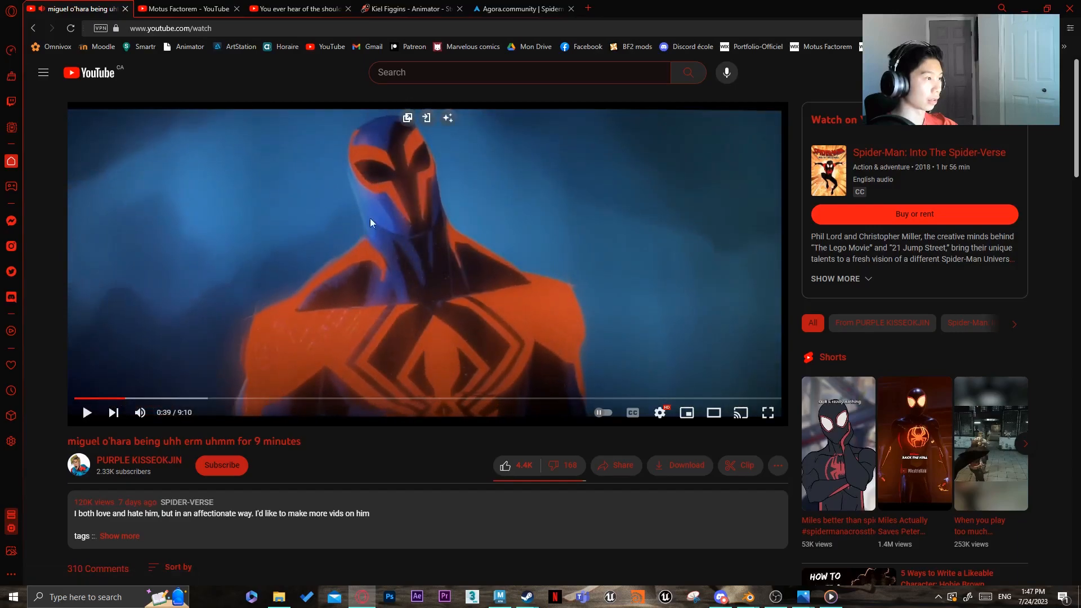
{"action": "mouse_move", "coordinate": [341, 297]}
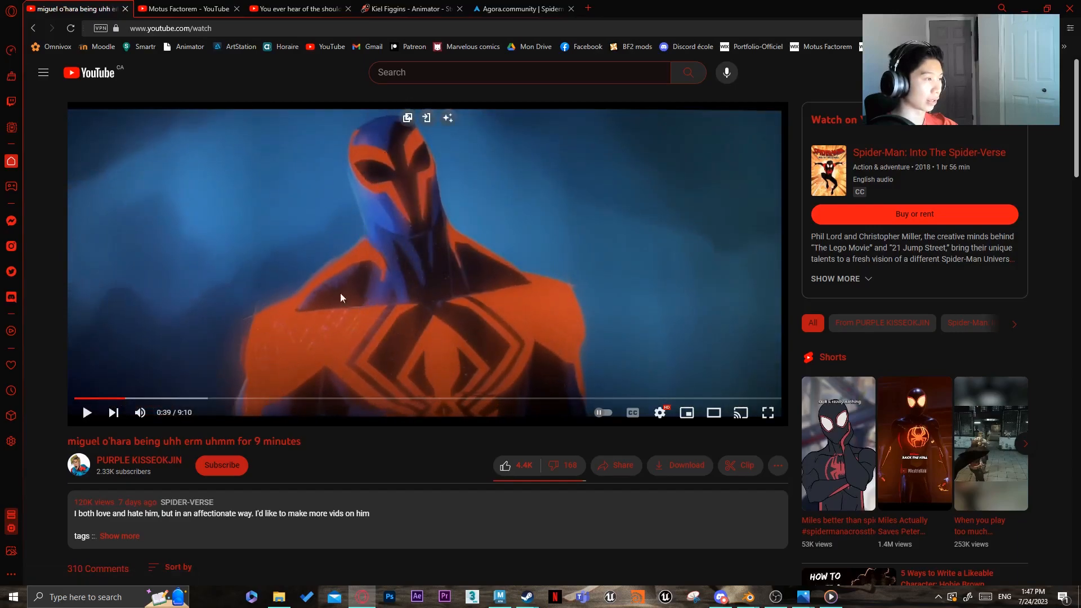
{"action": "left_click", "coordinate": [340, 298]}
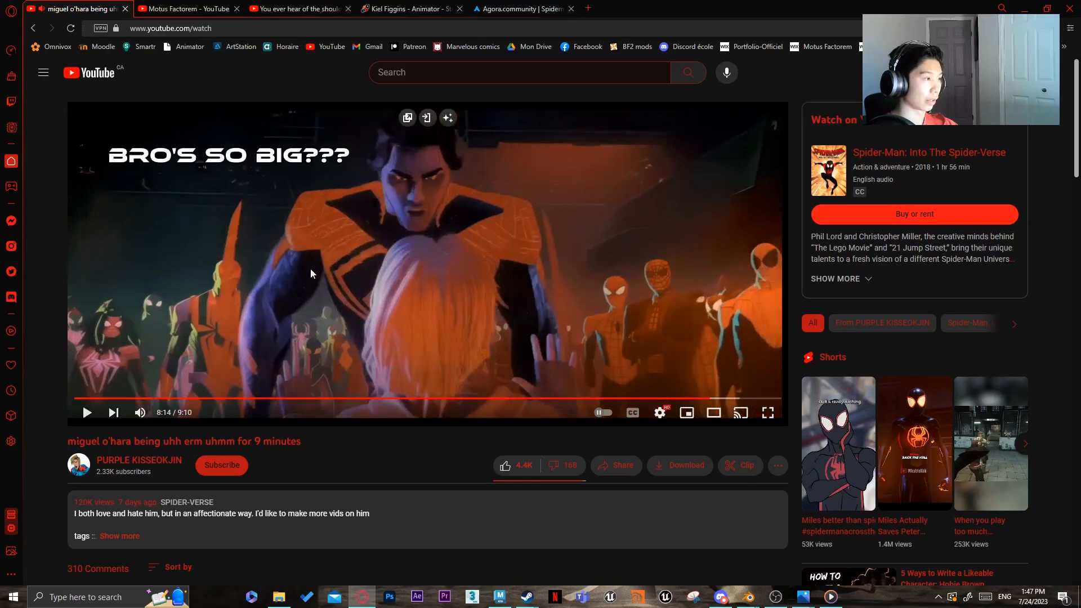
{"action": "left_click", "coordinate": [97, 397]}
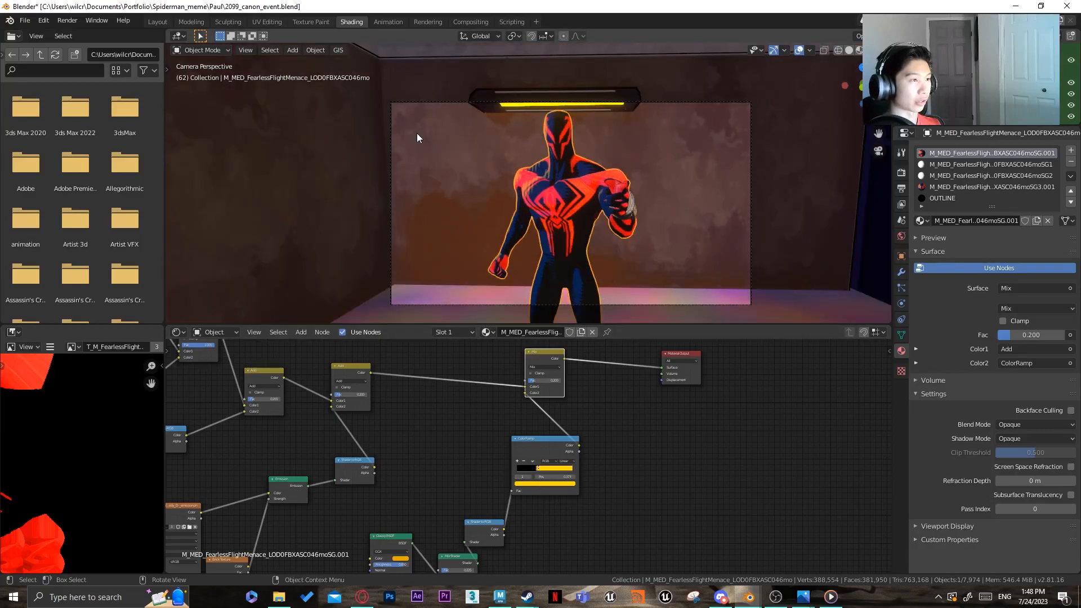
{"action": "mouse_move", "coordinate": [728, 350]}
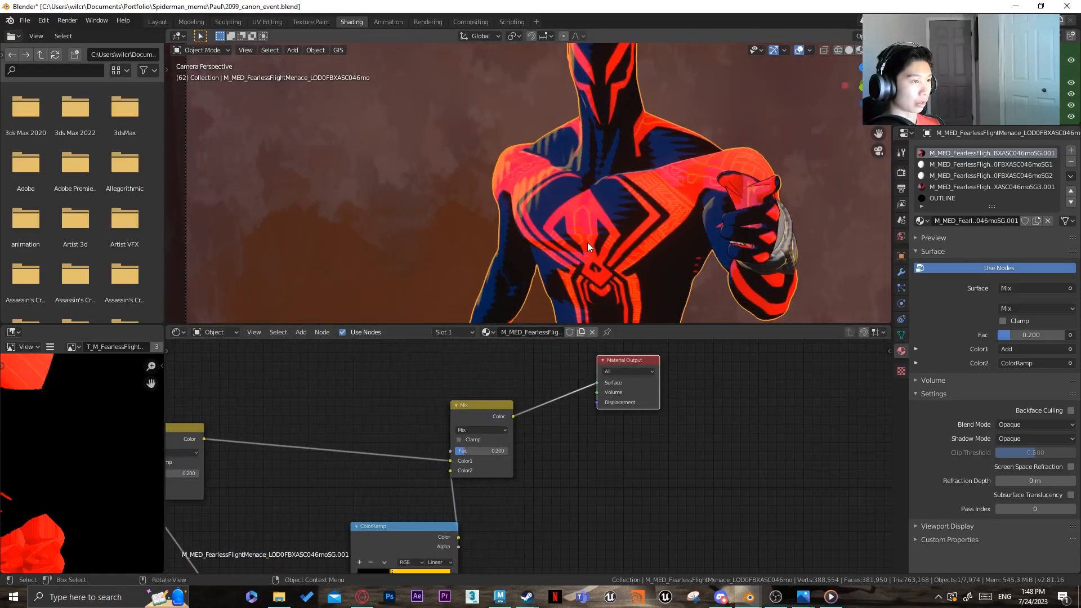
{"action": "mouse_move", "coordinate": [493, 167]}
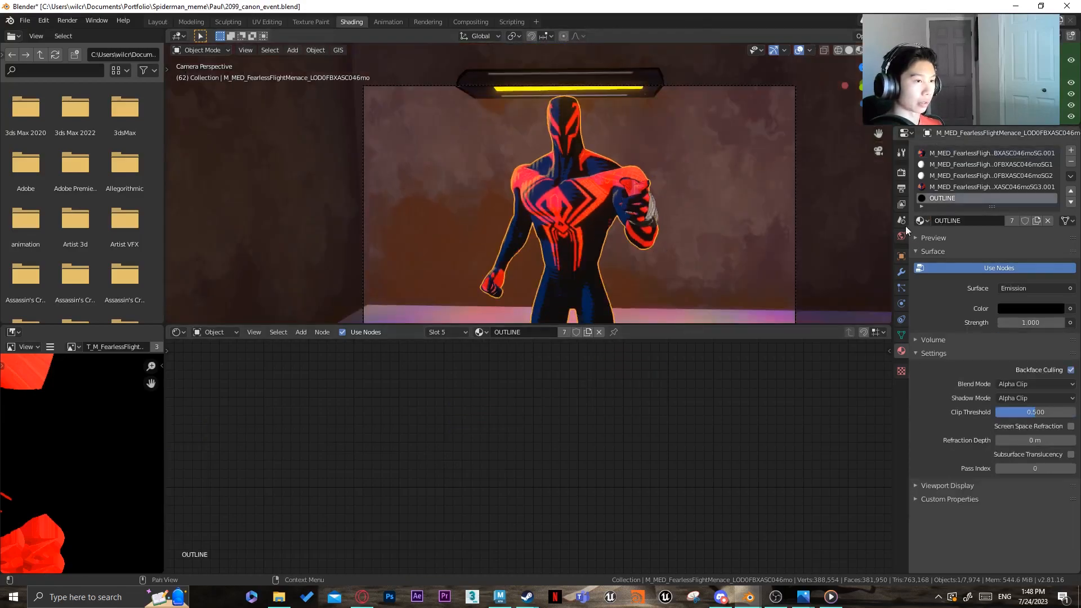
Step: Review the outlined character in camera view, then restart the YouTube reference at 0:00
{"action": "scroll", "scroll_direction": "down", "scroll_amount": 3}
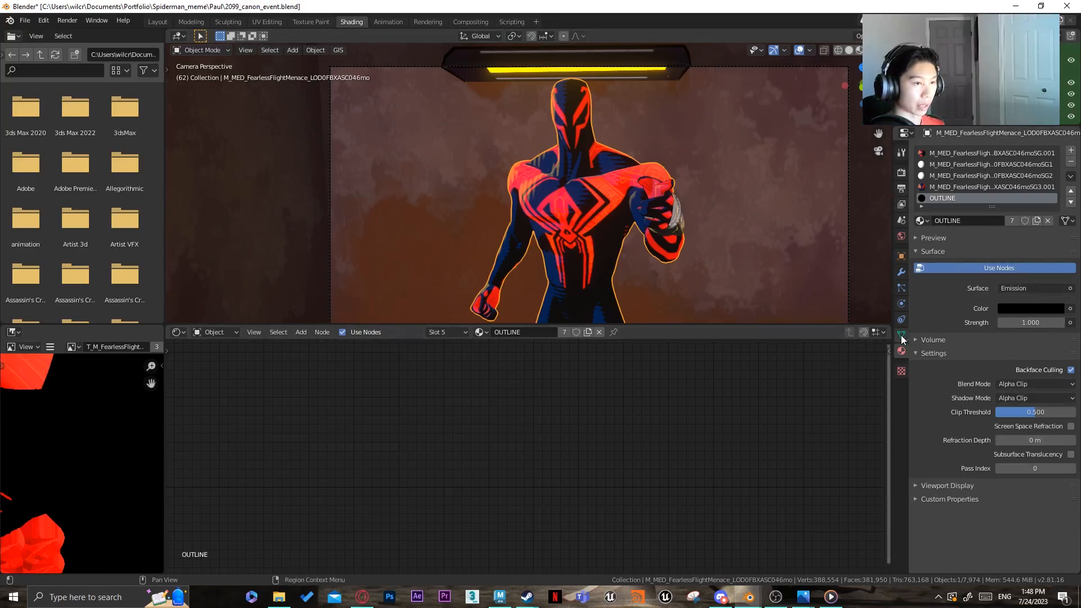
{"action": "left_click", "coordinate": [901, 271]}
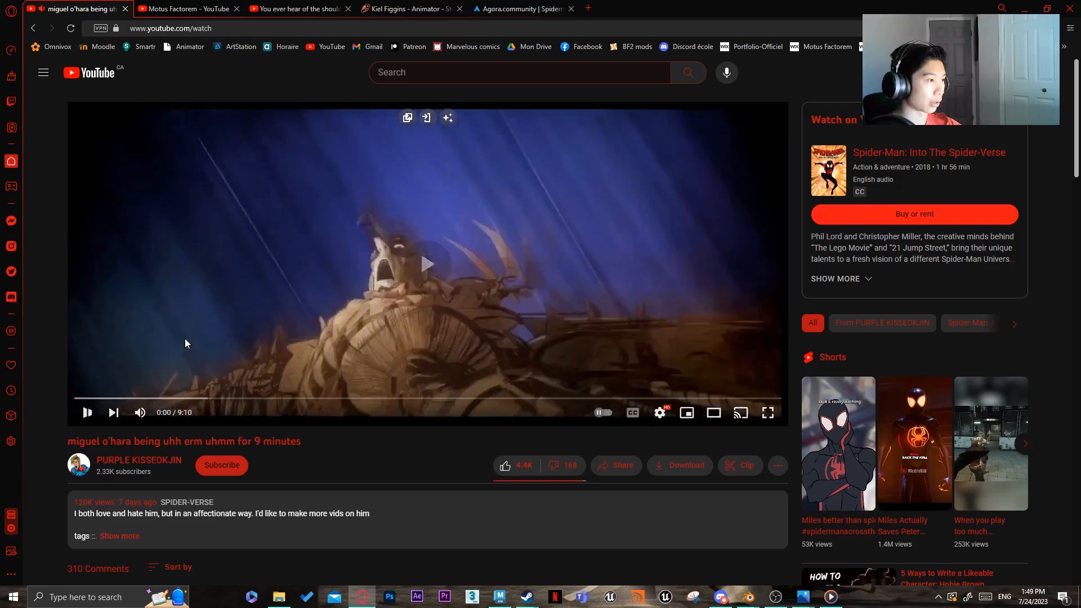
Step: Seek to the glowing watch shot at 0:17, pause it, and return to the Brick Texture emission material in Blender
{"action": "double_click", "coordinate": [655, 269]}
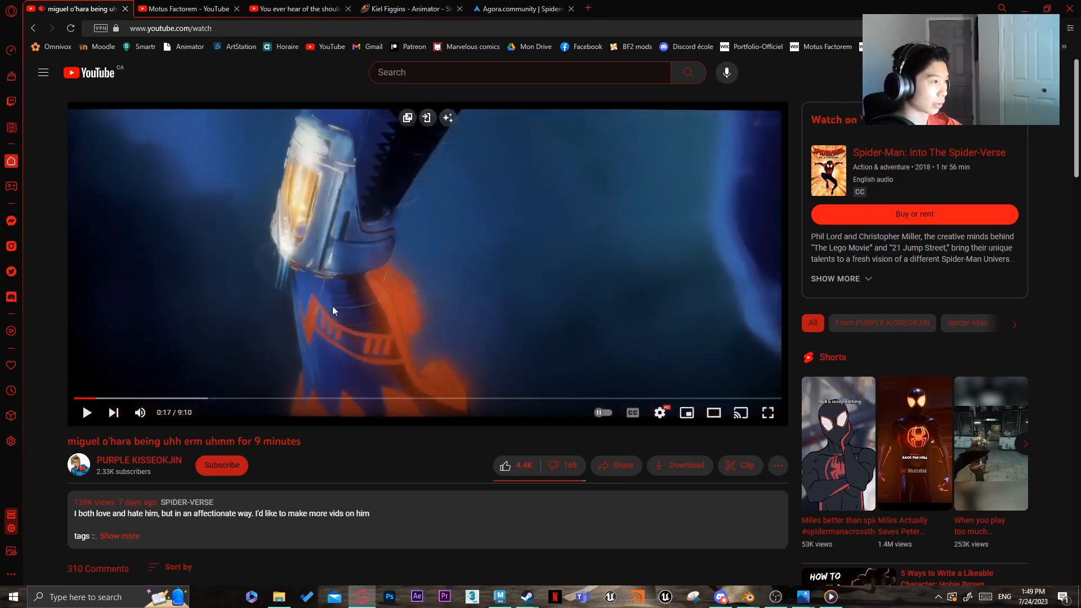
{"action": "mouse_move", "coordinate": [259, 287]}
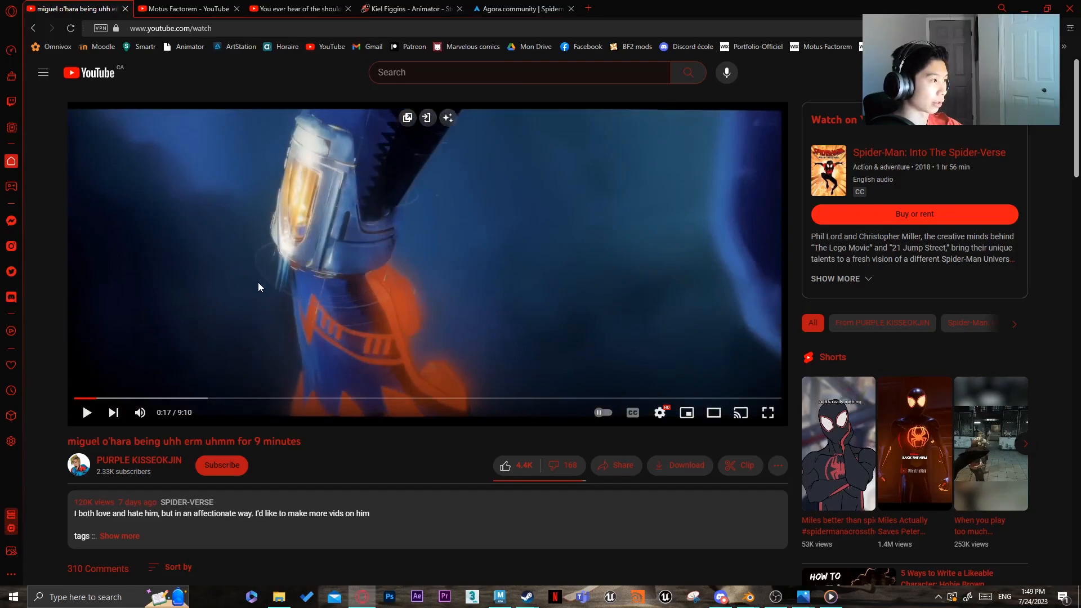
{"action": "mouse_move", "coordinate": [365, 173]}
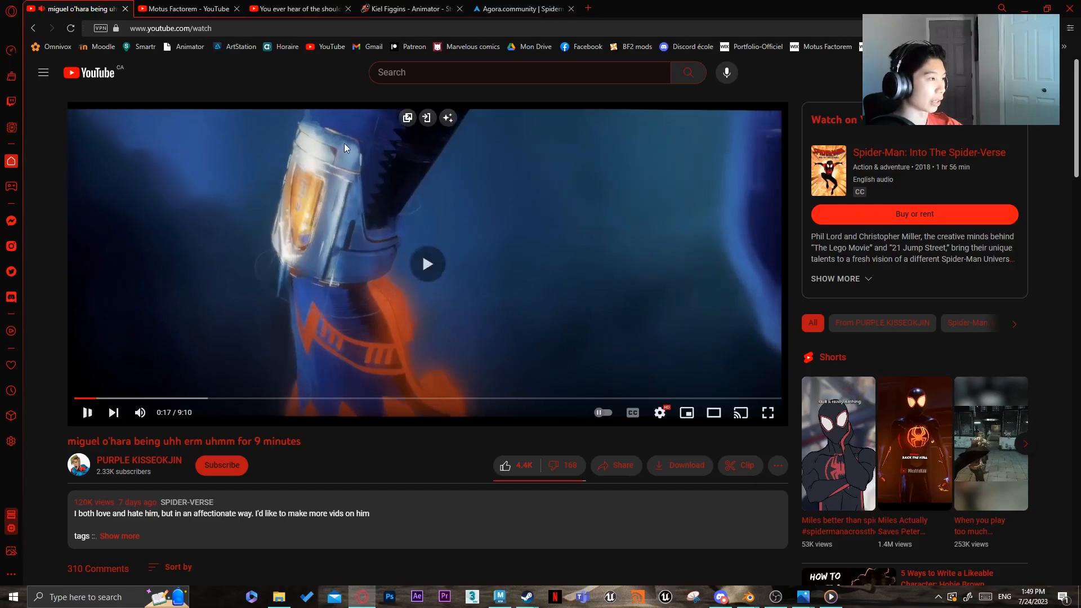
{"action": "left_click", "coordinate": [427, 264]}
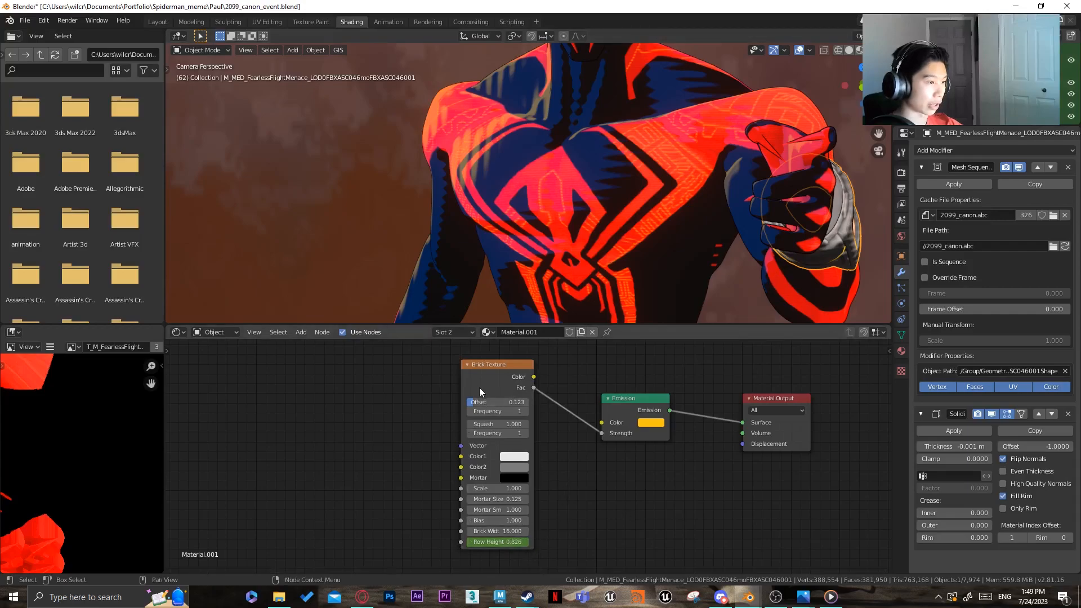
Step: Nudge the watch's Brick Texture node slightly lower and adjust the viewport before opening shader_test_2
{"action": "left_click_drag", "start_coordinate": [488, 364], "coordinate": [501, 383]}
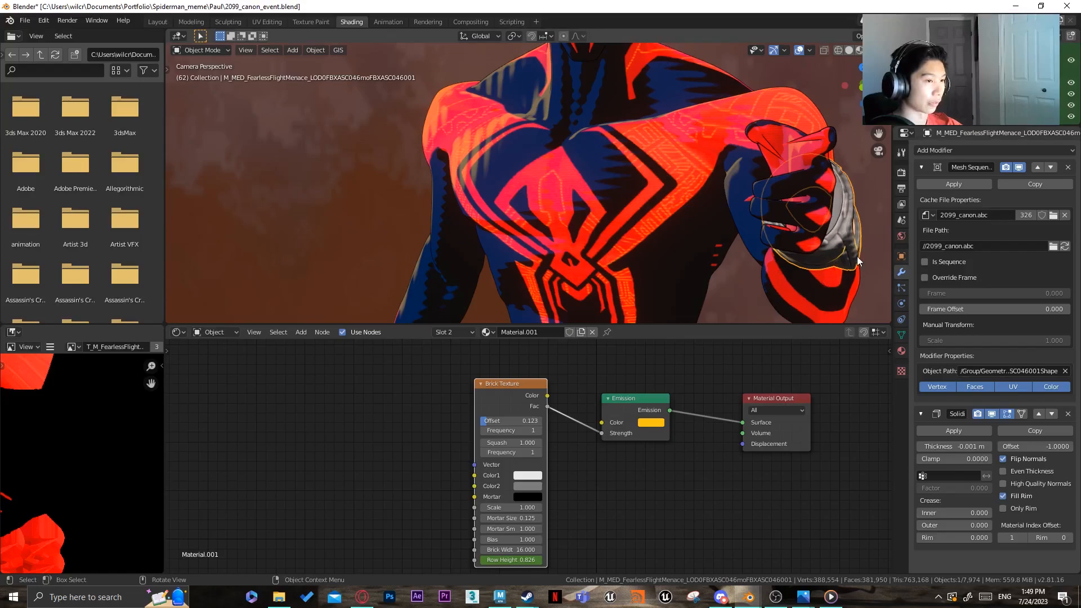
{"action": "left_click_drag", "start_coordinate": [511, 383], "coordinate": [486, 380]}
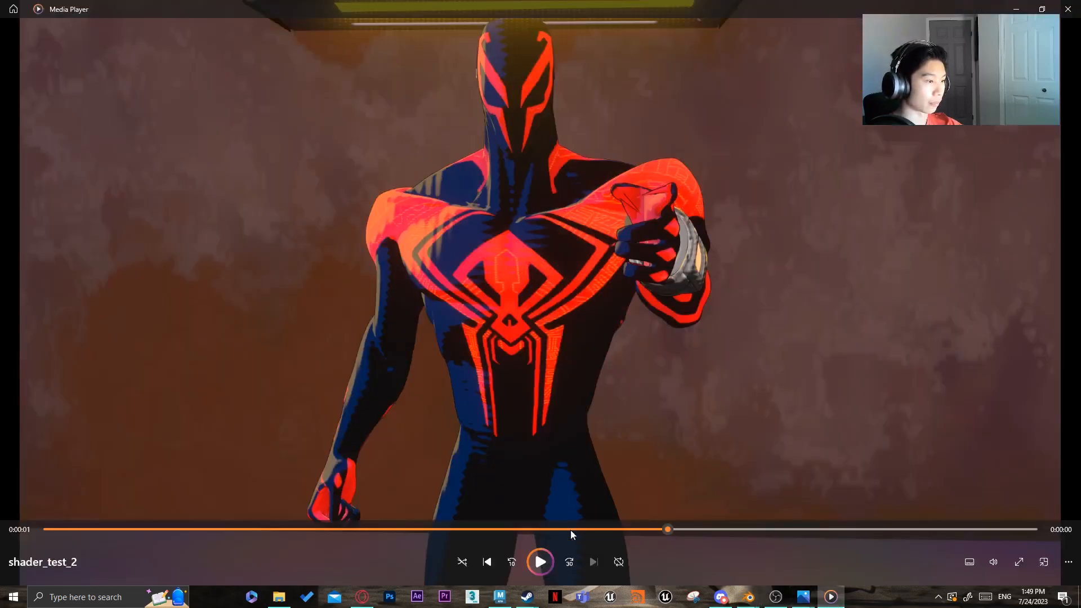
Step: Play the shader_test_2 render through and pause it back near the start
{"action": "left_click", "coordinate": [540, 561]}
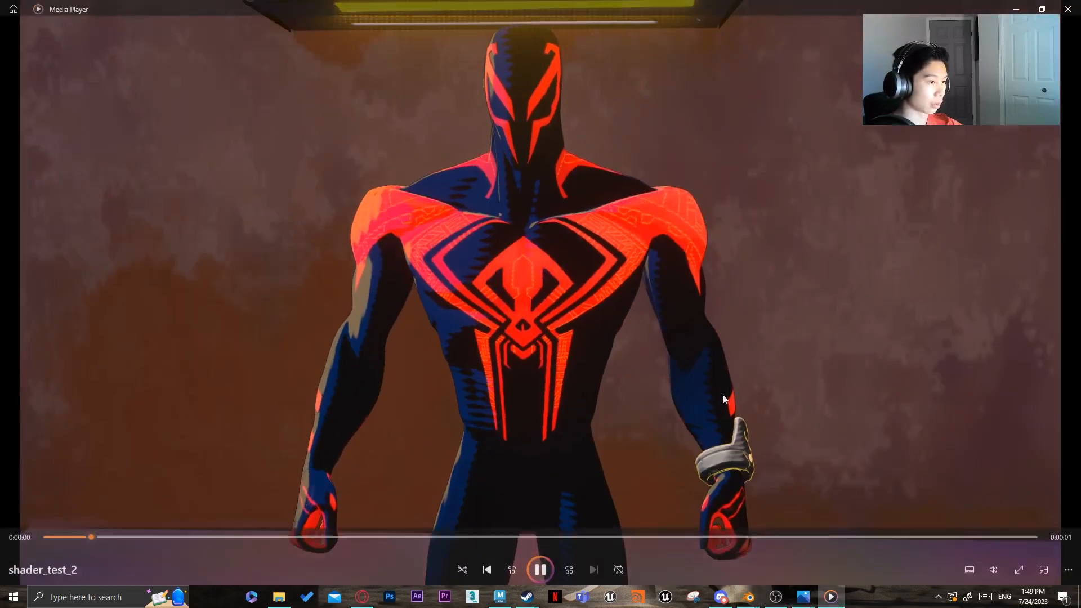
{"action": "left_click", "coordinate": [540, 570]}
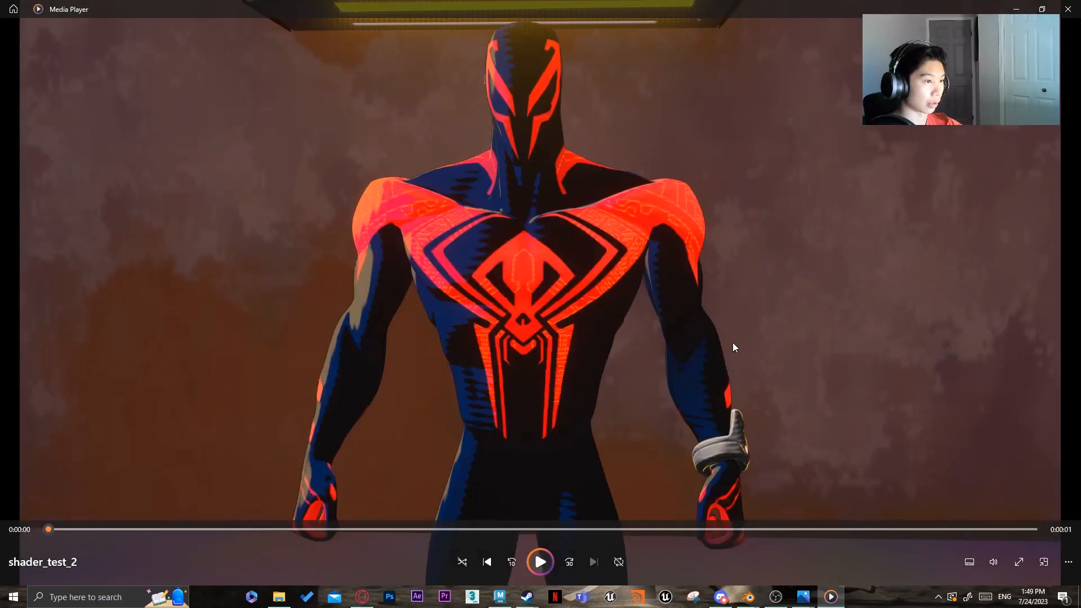
{"action": "mouse_move", "coordinate": [731, 396]}
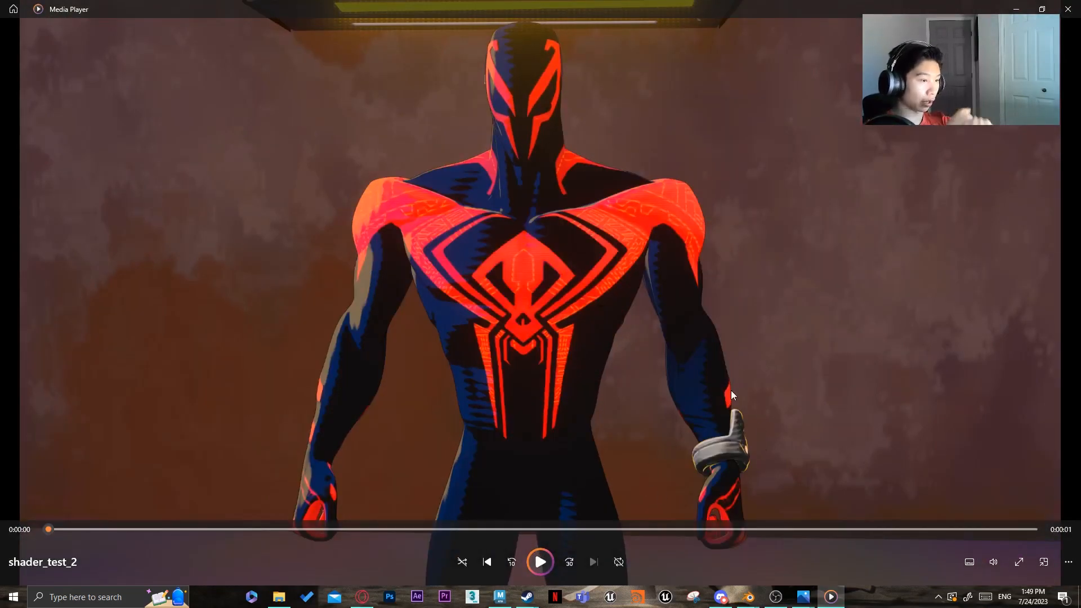